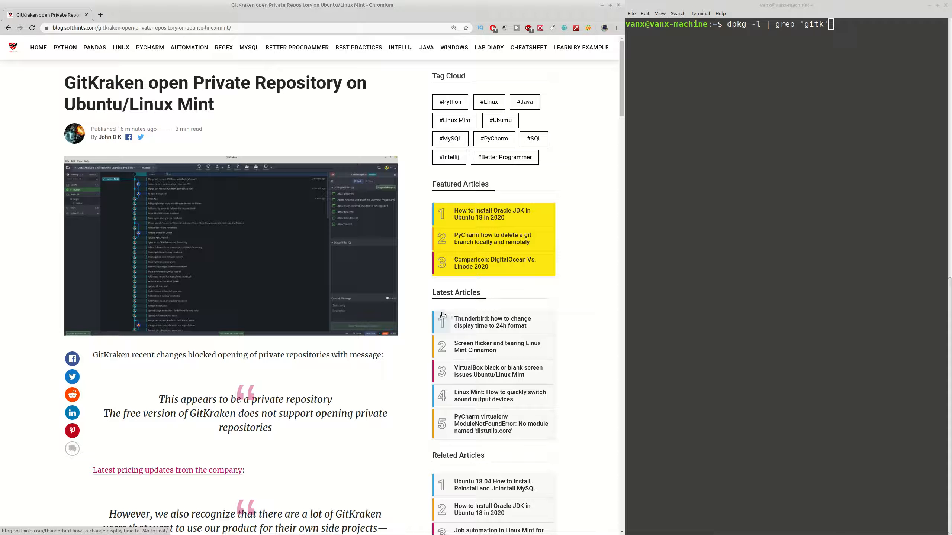
pyautogui.moveTo(434, 309)
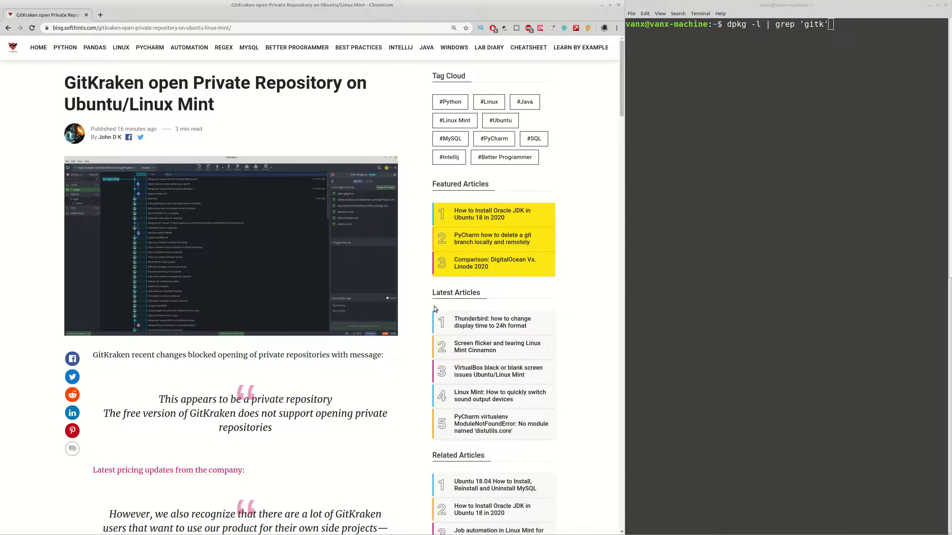
pyautogui.moveTo(412, 311)
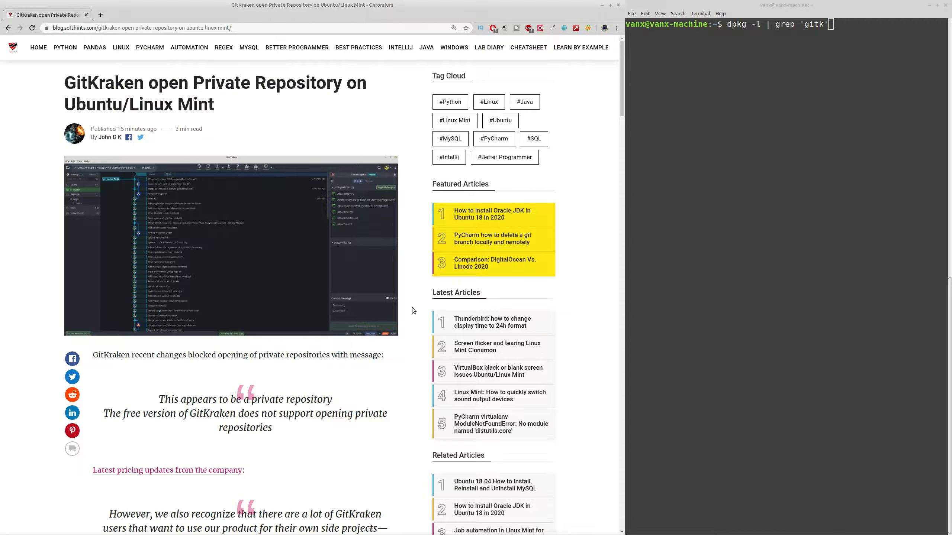
# - Highlight the GitKraken 6.3.0 version number and the quoted private-repository error message in the introduction
pyautogui.scroll(-3)
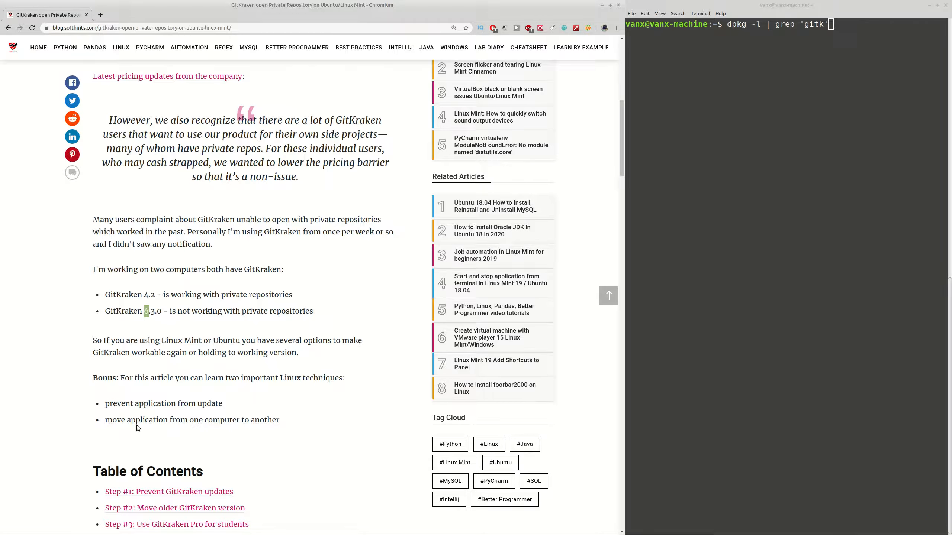
pyautogui.moveTo(216, 454)
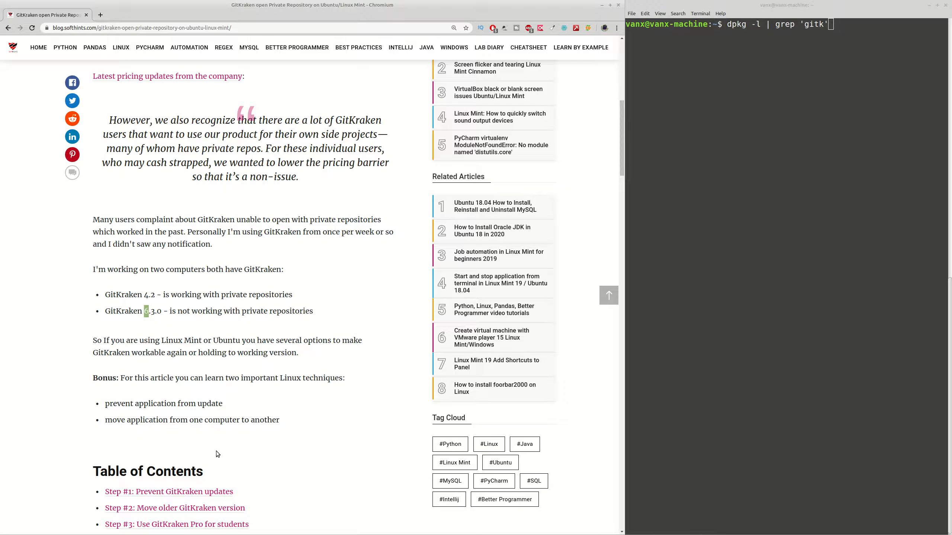
pyautogui.scroll(3)
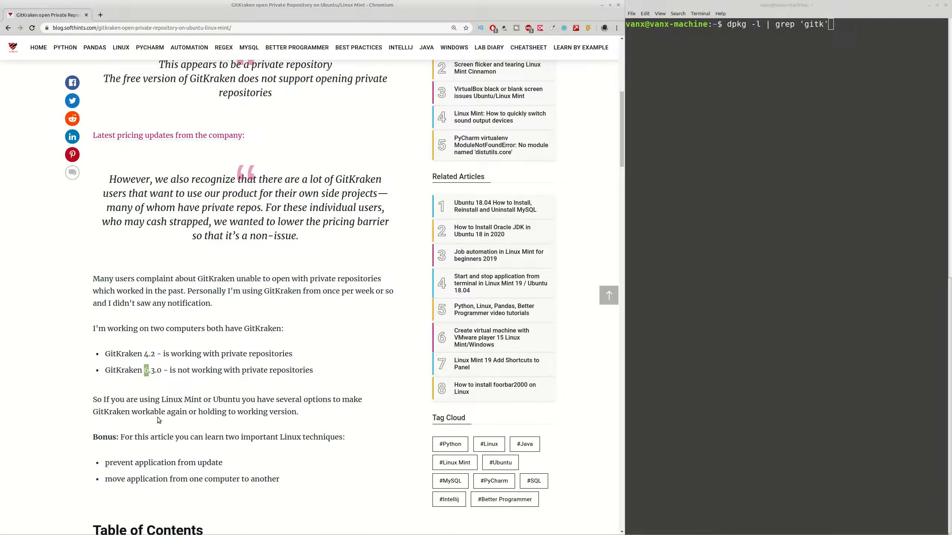
pyautogui.moveTo(157, 398)
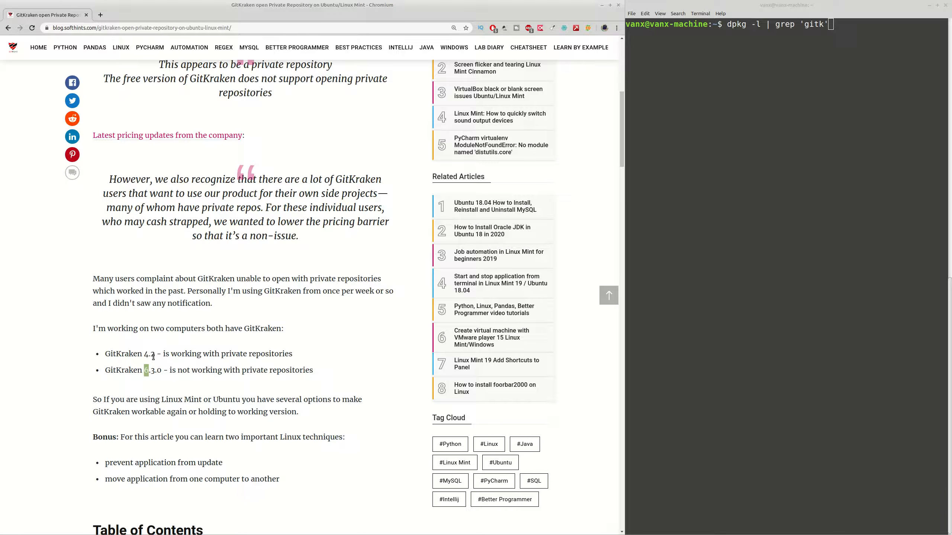
pyautogui.doubleClick(149, 354)
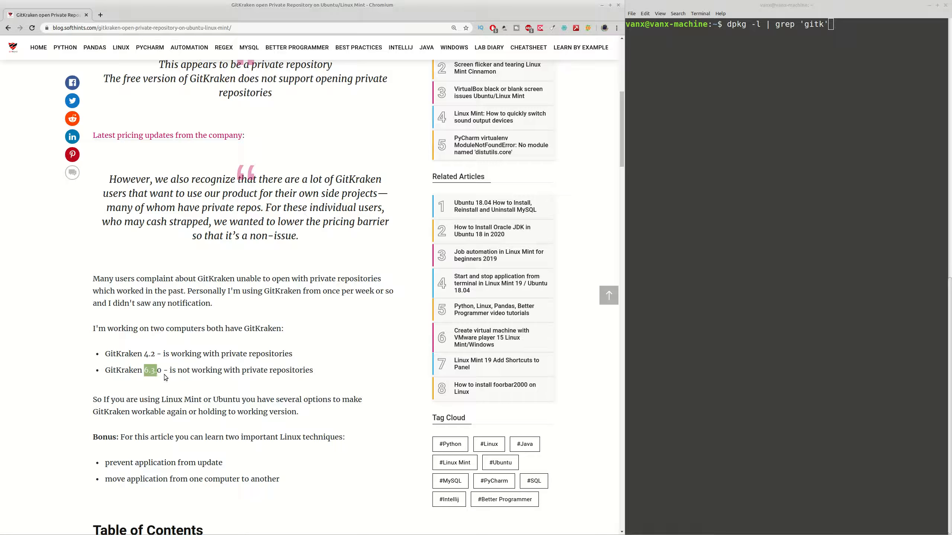
pyautogui.scroll(3)
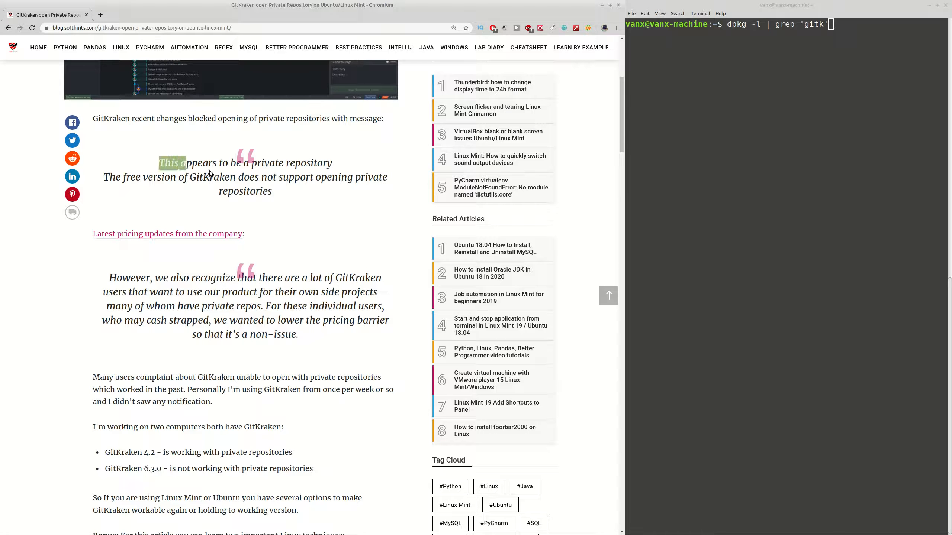
pyautogui.moveTo(159, 163); pyautogui.dragTo(274, 191)
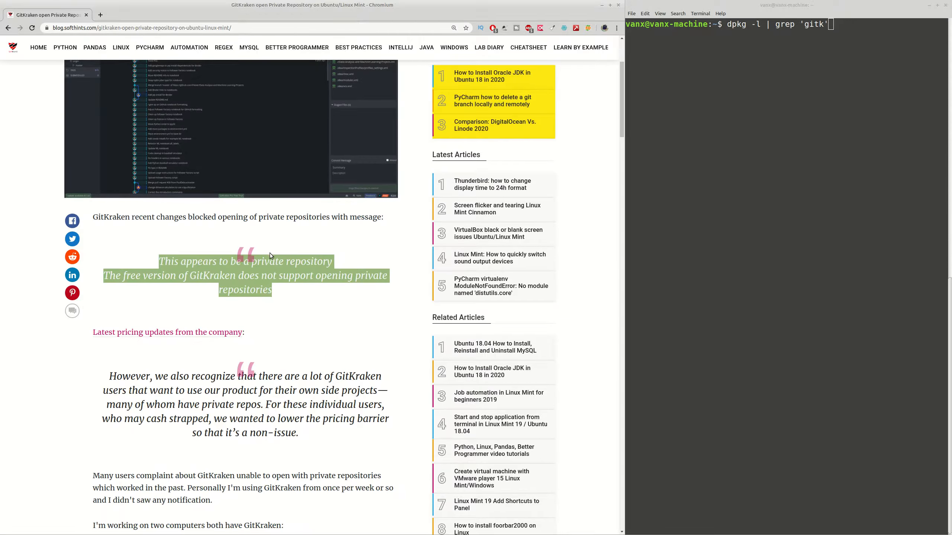
# - Continue down the introduction until the table of contents of five fixes is in view
pyautogui.scroll(-3)
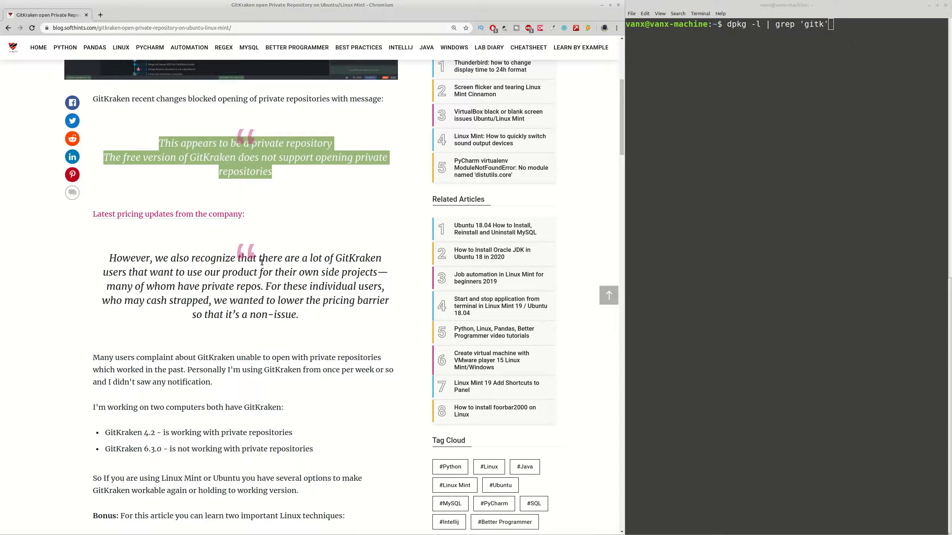
pyautogui.scroll(-3)
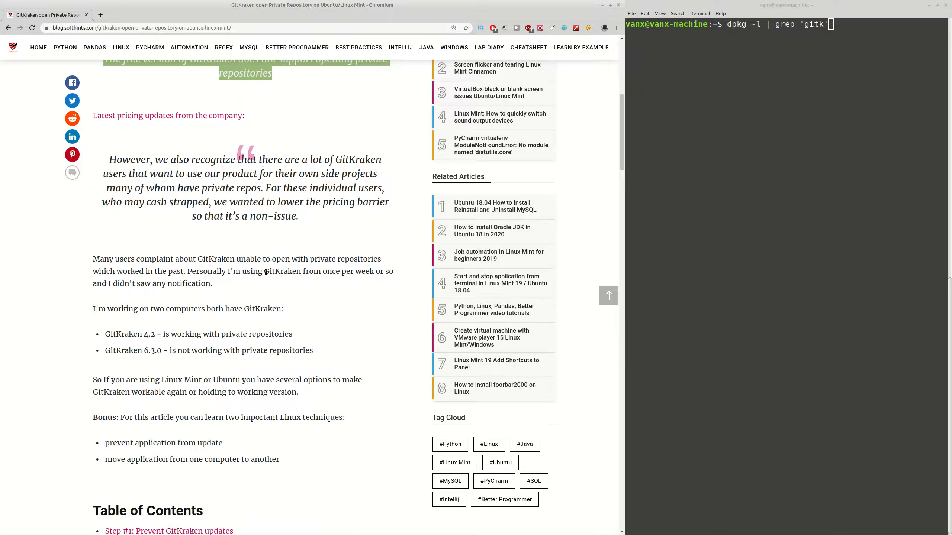
pyautogui.scroll(-3)
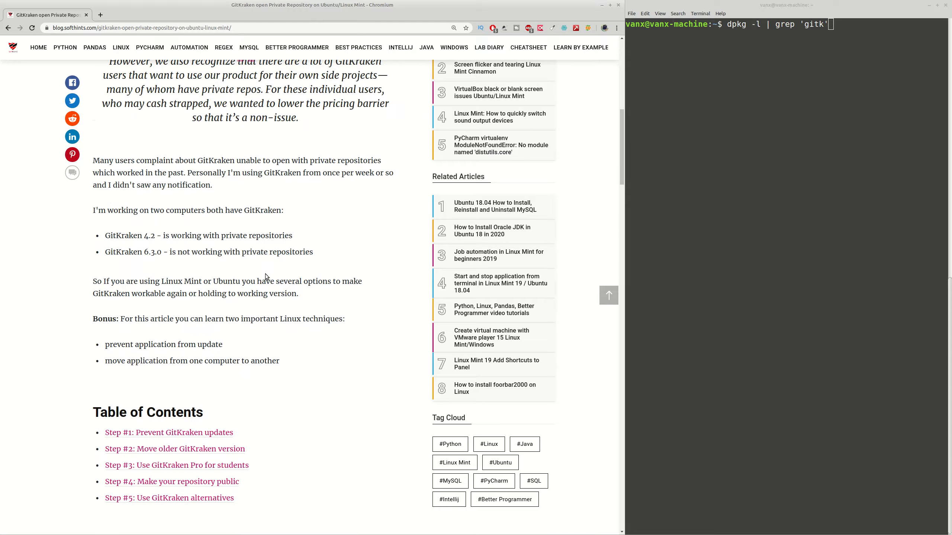
# - Read Step #1's apt-mark hold and unhold commands until the Step #2 heading shows
pyautogui.scroll(-3)
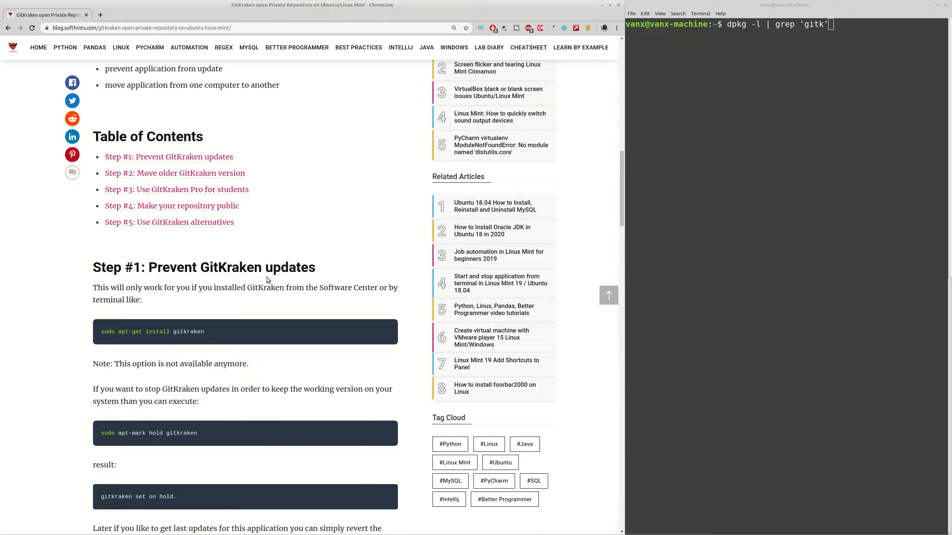
pyautogui.moveTo(261, 296)
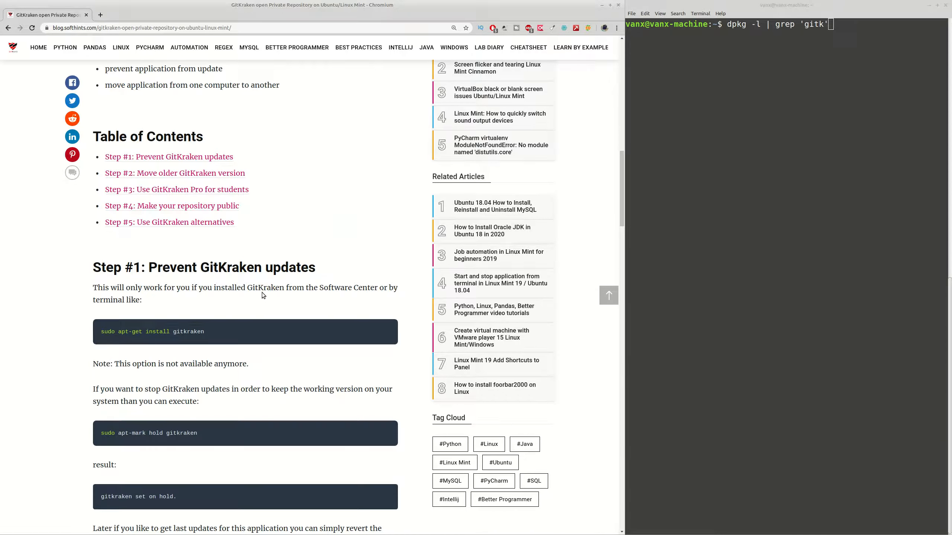
pyautogui.scroll(-3)
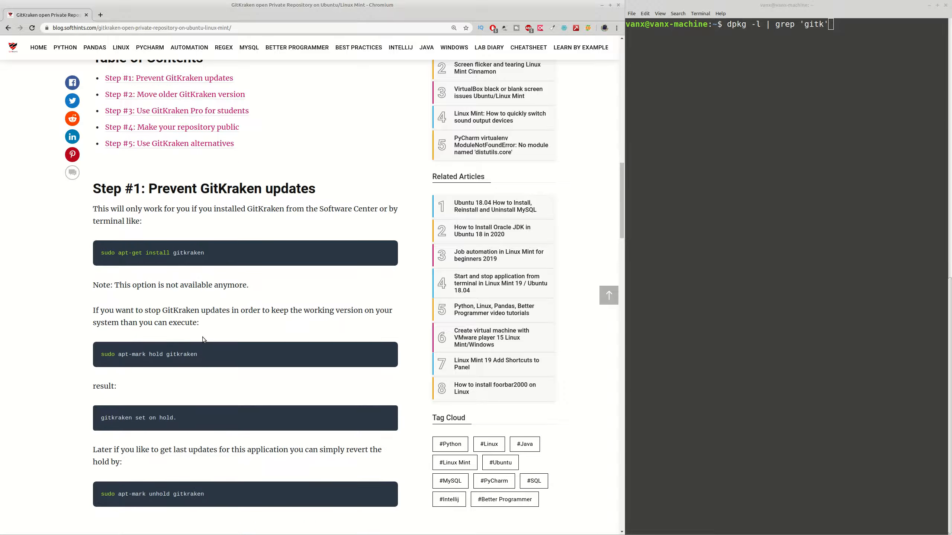
pyautogui.moveTo(114, 362)
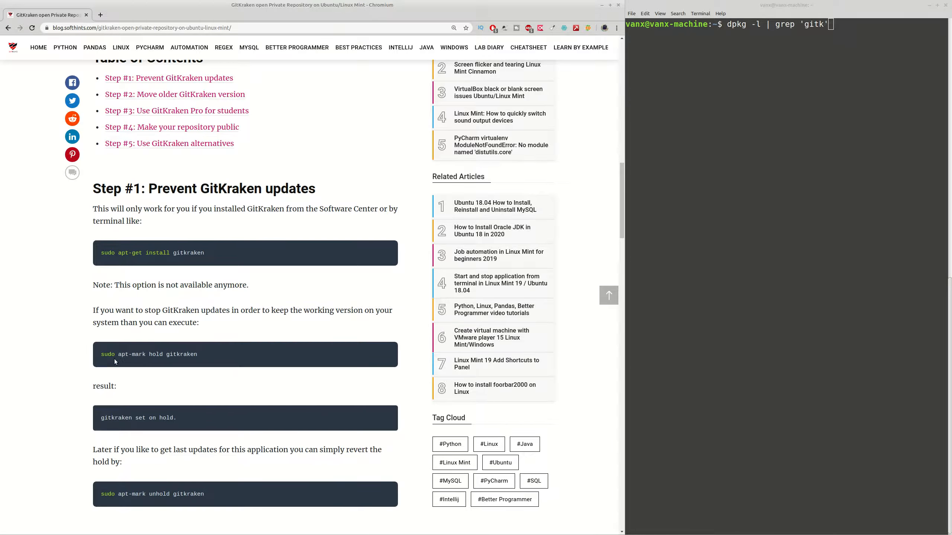
pyautogui.moveTo(173, 359)
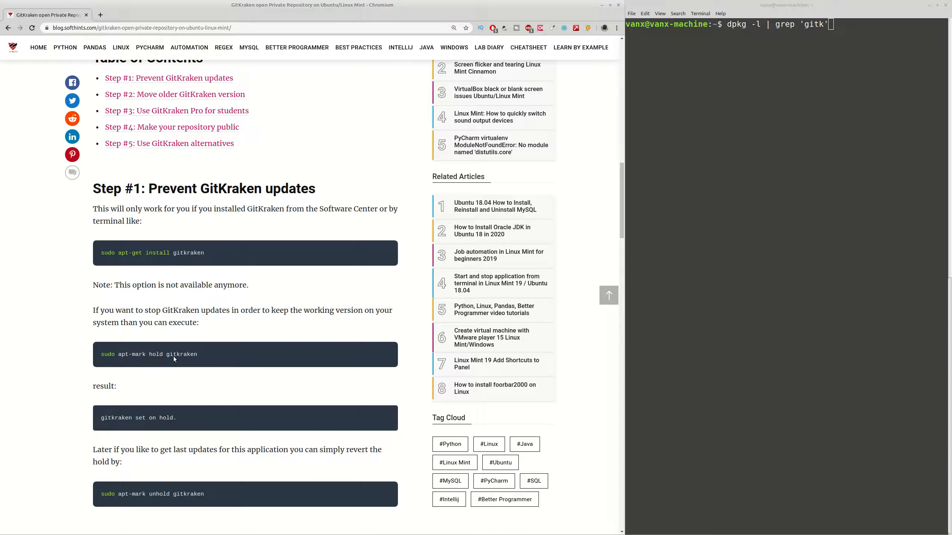
pyautogui.moveTo(191, 364)
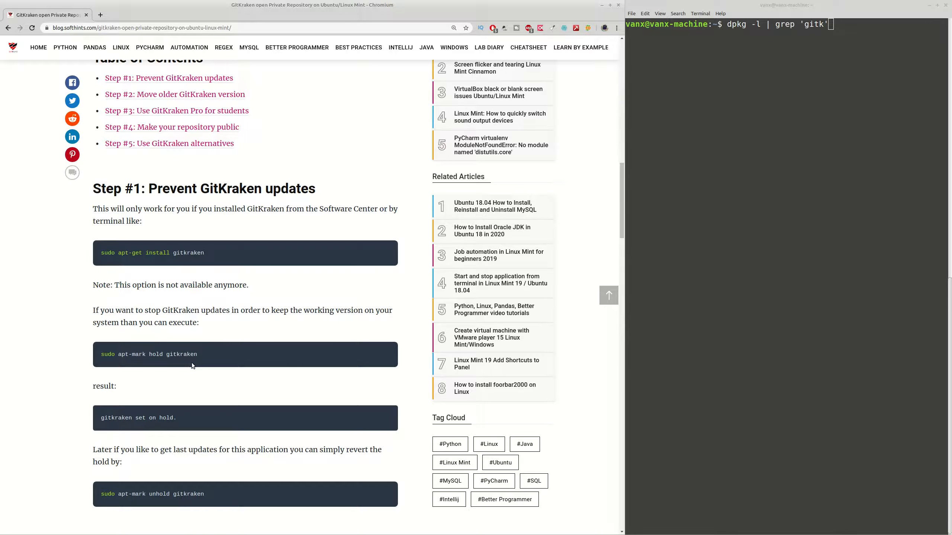
pyautogui.moveTo(127, 501)
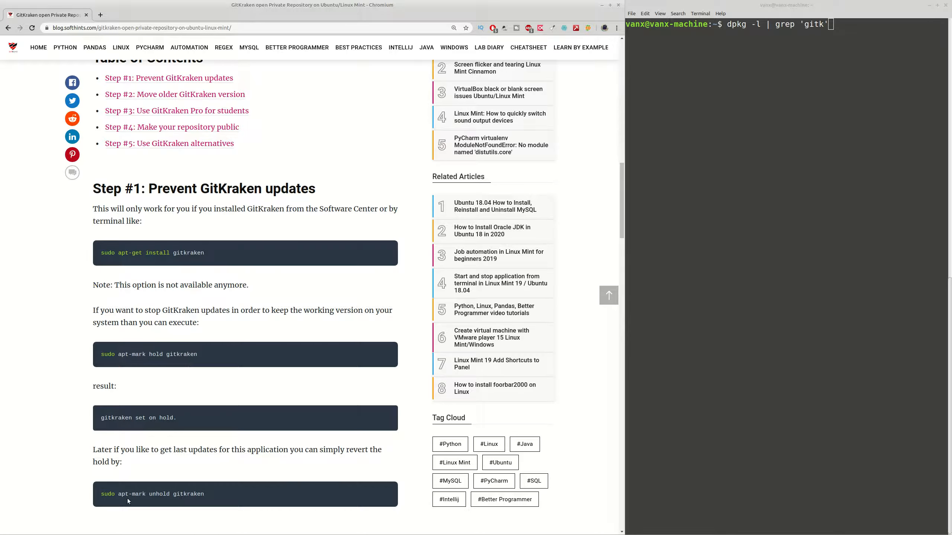
pyautogui.moveTo(191, 493)
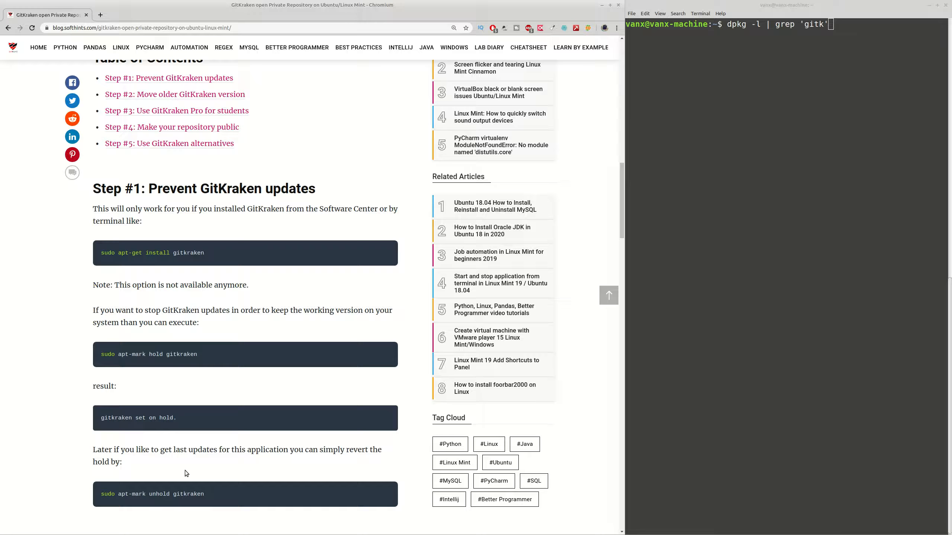
pyautogui.scroll(-3)
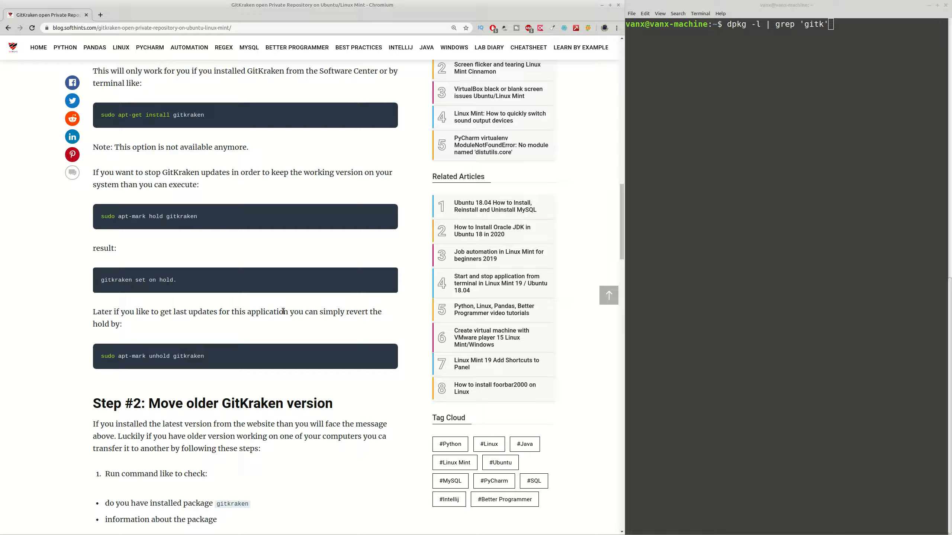
pyautogui.moveTo(348, 339)
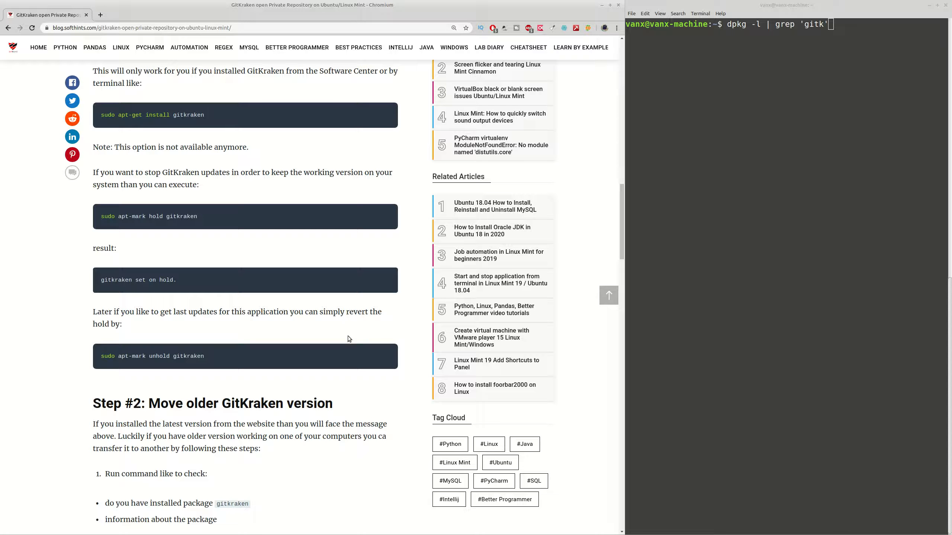
pyautogui.moveTo(279, 377)
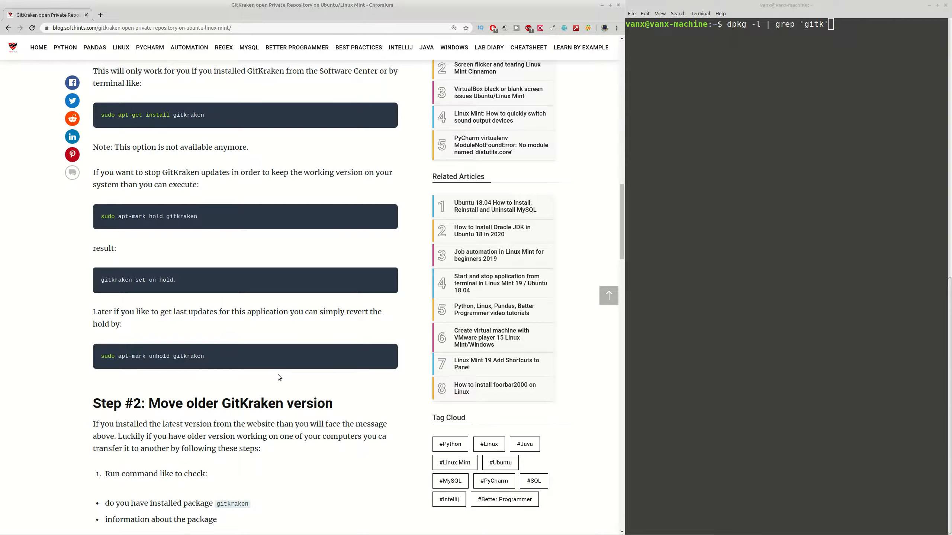
# - Bring Step #2's dpkg commands and the numbered installation-folder steps into view
pyautogui.scroll(-3)
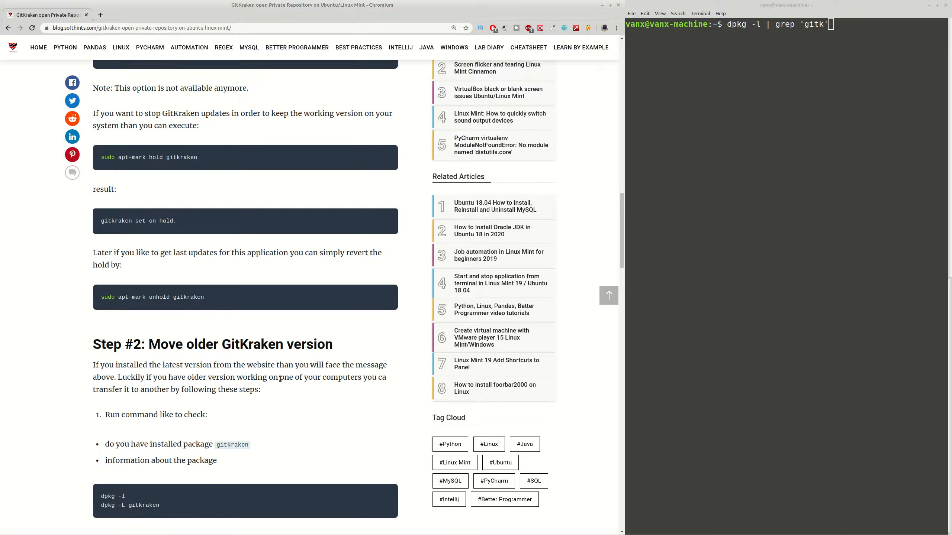
pyautogui.scroll(-3)
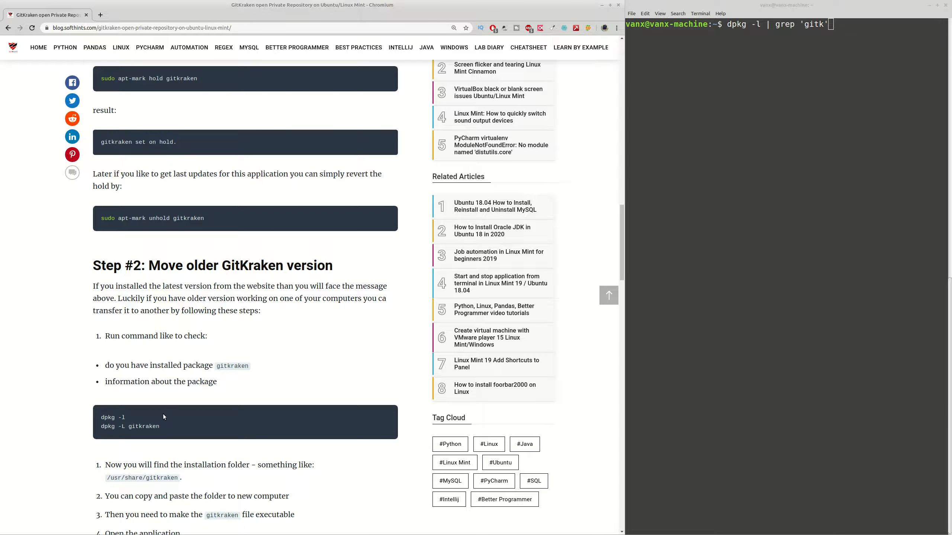
pyautogui.moveTo(143, 411)
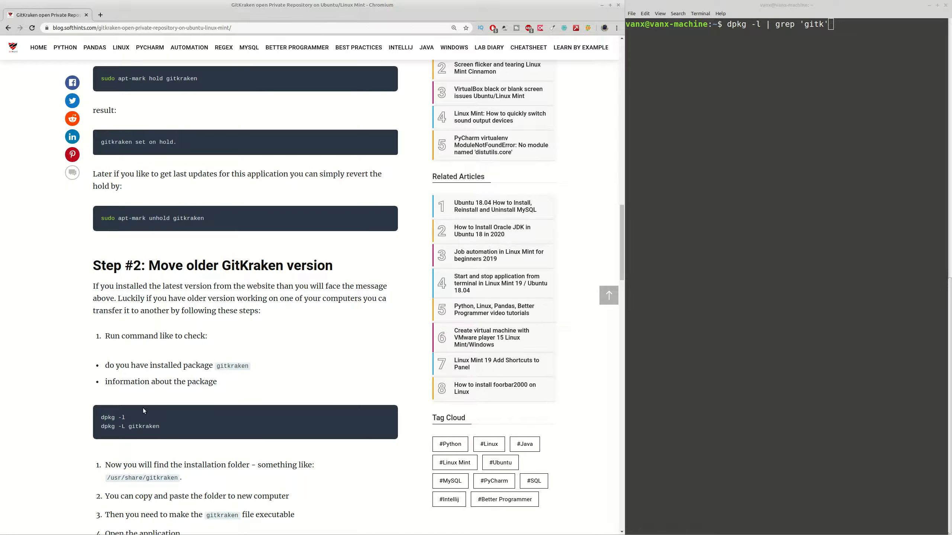
pyautogui.moveTo(108, 424)
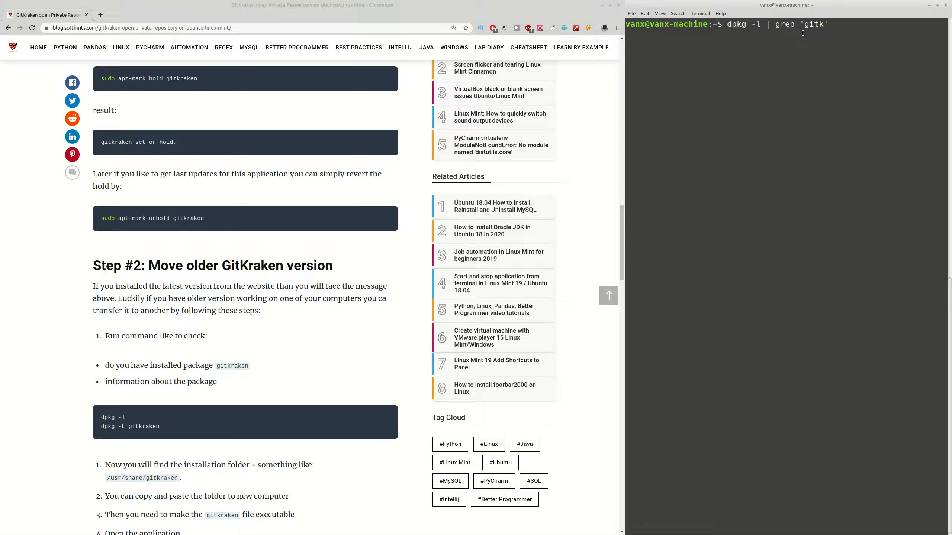
# - Run dpkg -l | grep 'gitk' and dpkg -L gitkraken, reviewing the 4.2.0 package's files under /usr/share/gitkraken
pyautogui.press('Return')
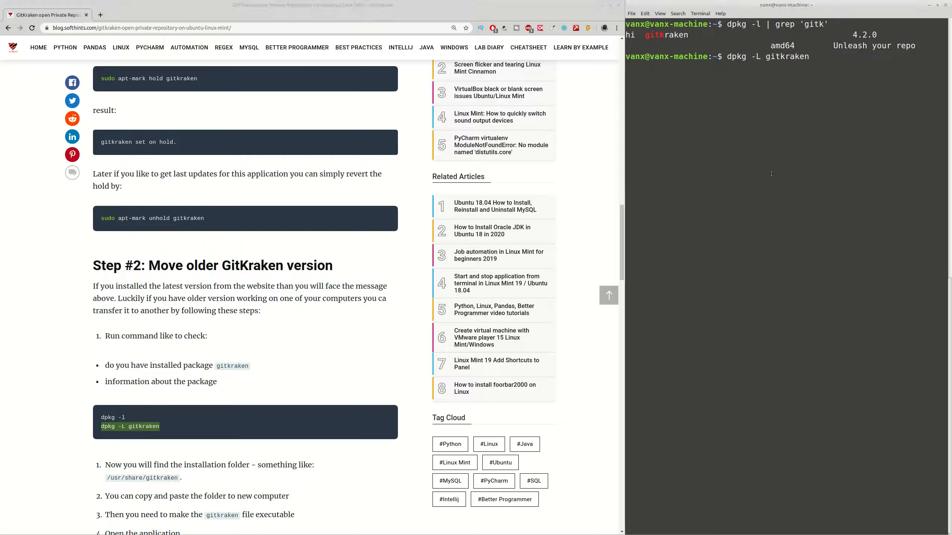
pyautogui.press('Return')
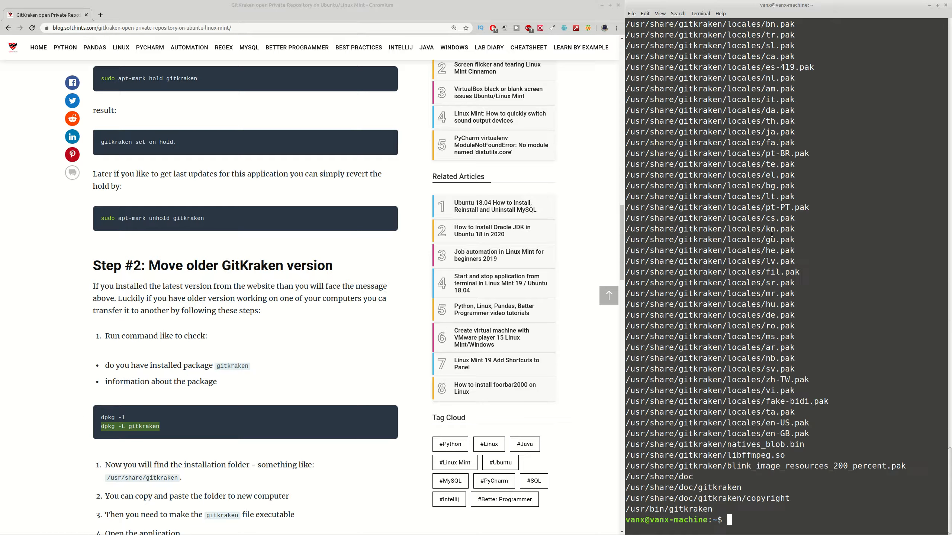
pyautogui.scroll(3)
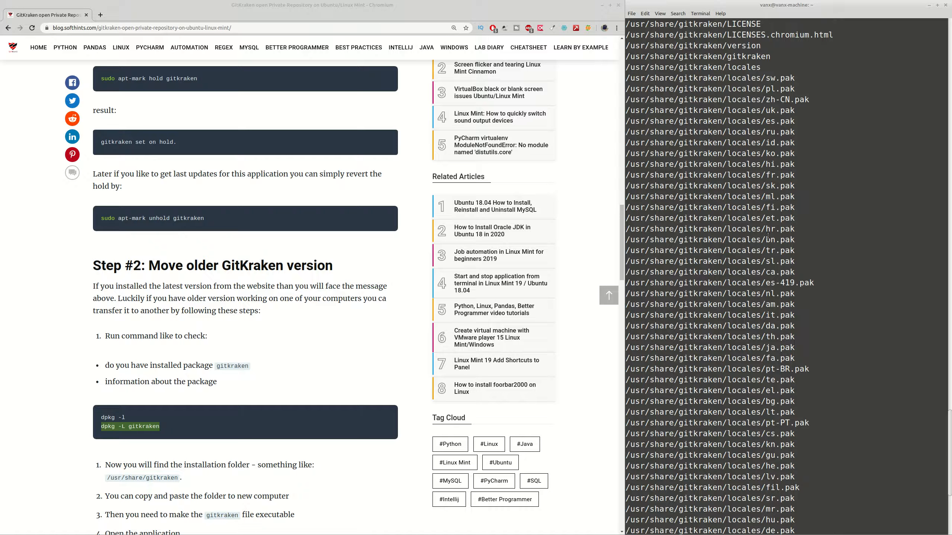
pyautogui.scroll(-3)
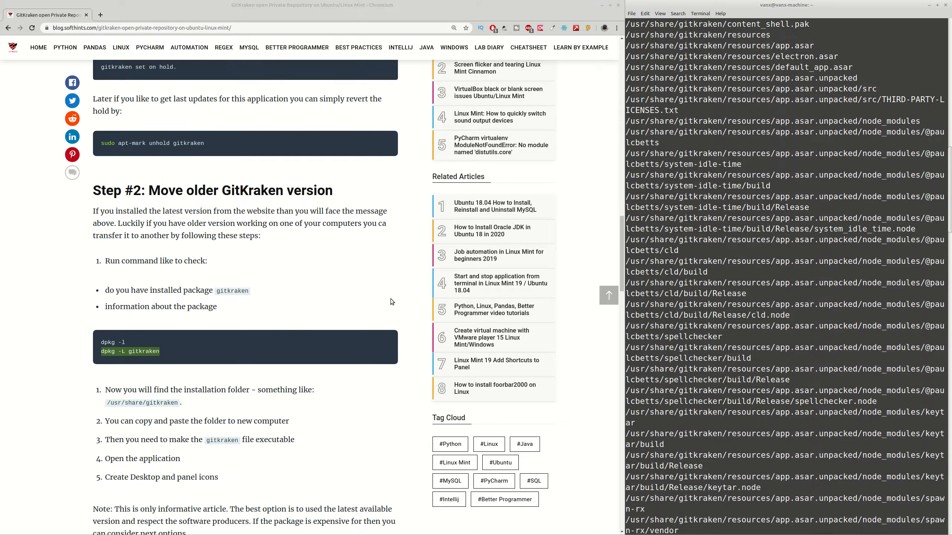
pyautogui.scroll(-3)
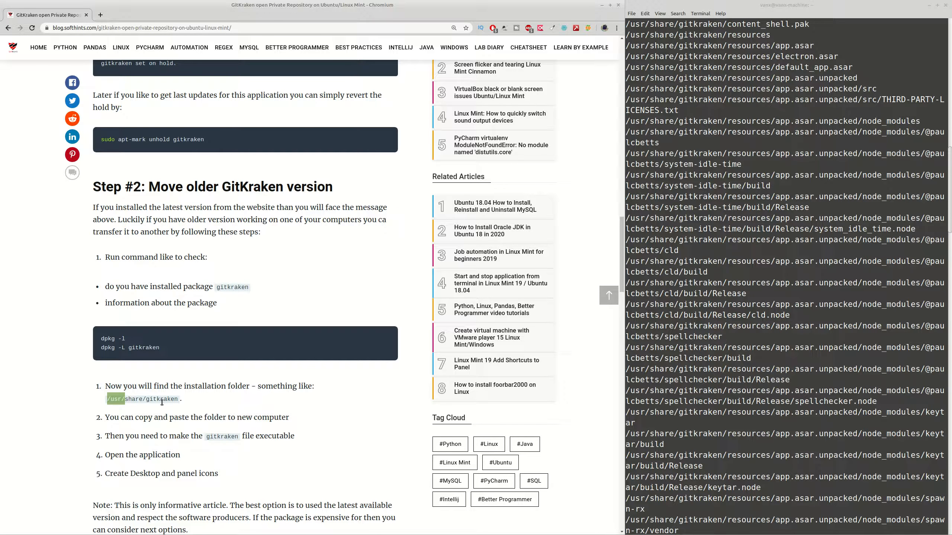
pyautogui.moveTo(150, 415)
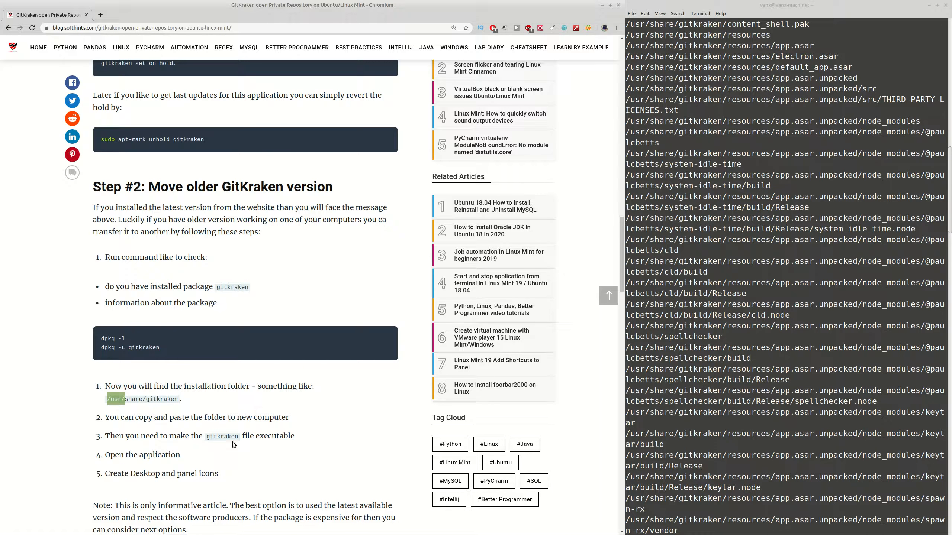
pyautogui.moveTo(237, 444)
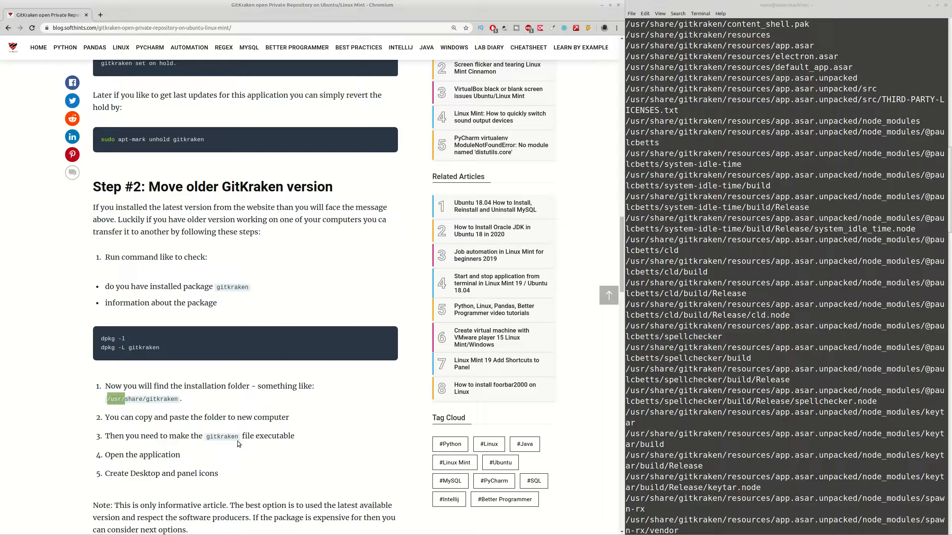
pyautogui.moveTo(208, 451)
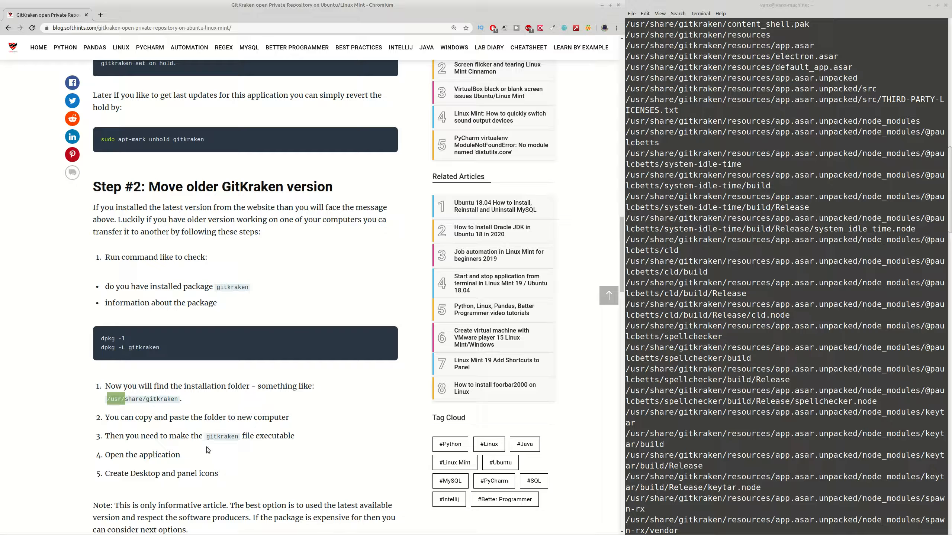
# - Read the rest of Step #2's folder-copying and removal notes
pyautogui.scroll(-3)
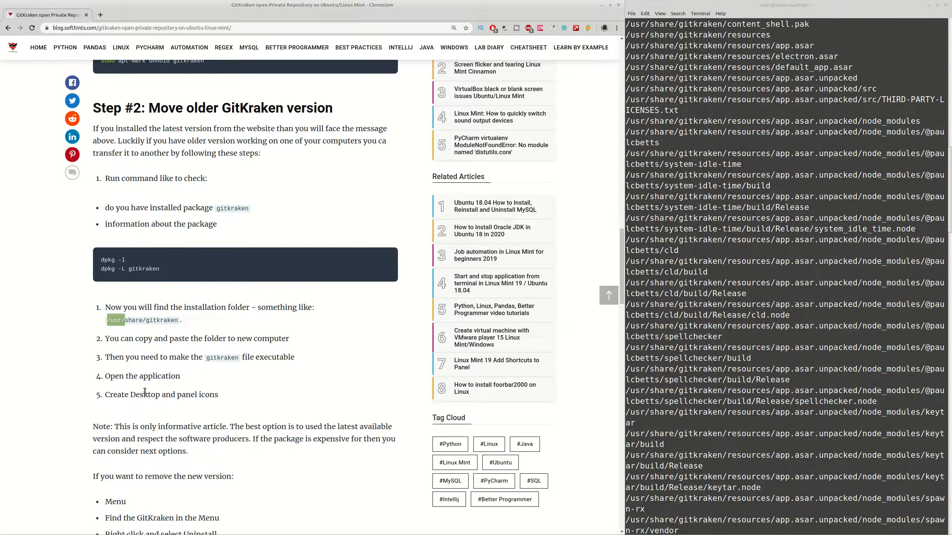
pyautogui.scroll(-3)
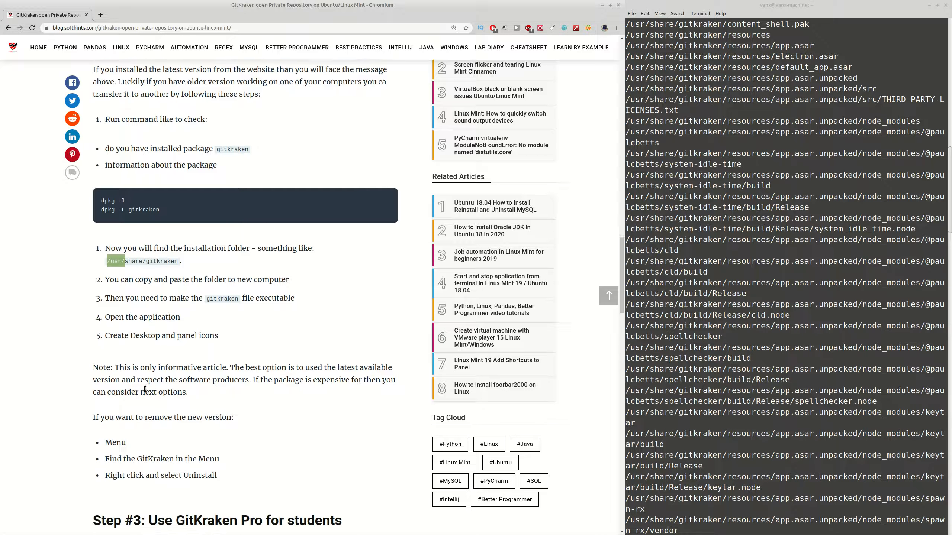
pyautogui.scroll(-3)
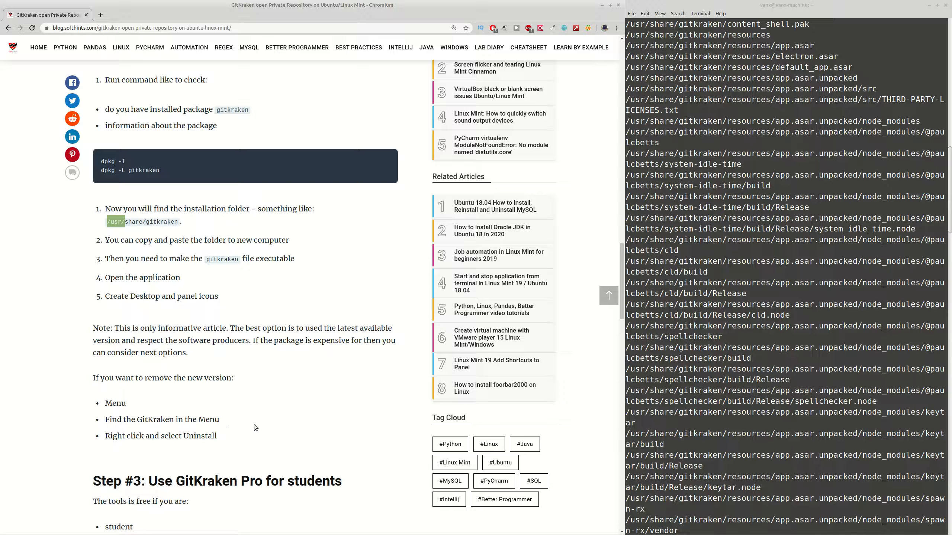
pyautogui.moveTo(196, 441)
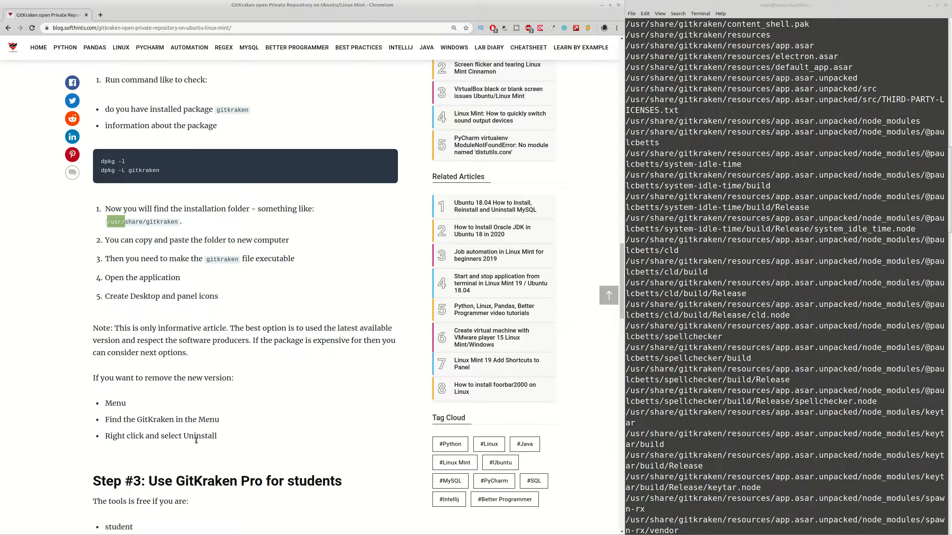
# - Reach Step #3 on GitKraken Pro for students and its Education Benefits link
pyautogui.scroll(-3)
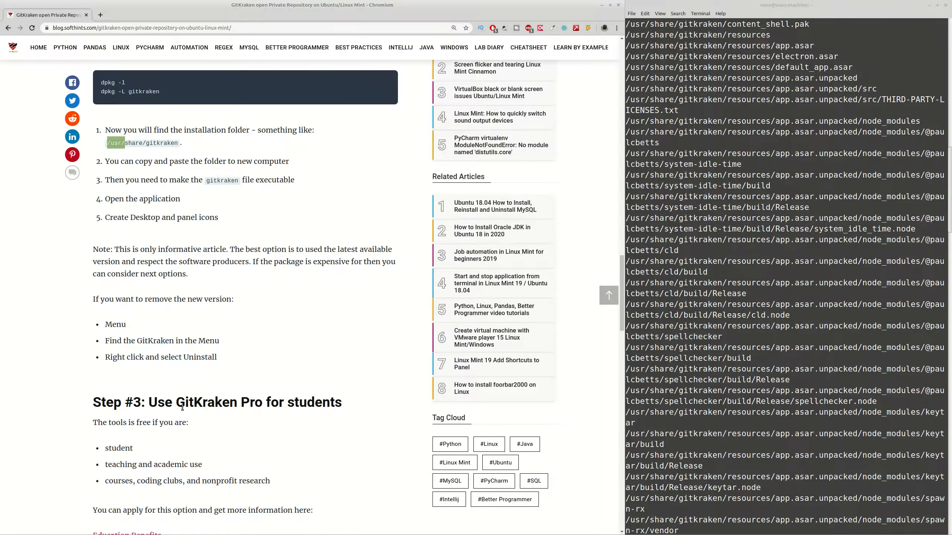
pyautogui.scroll(3)
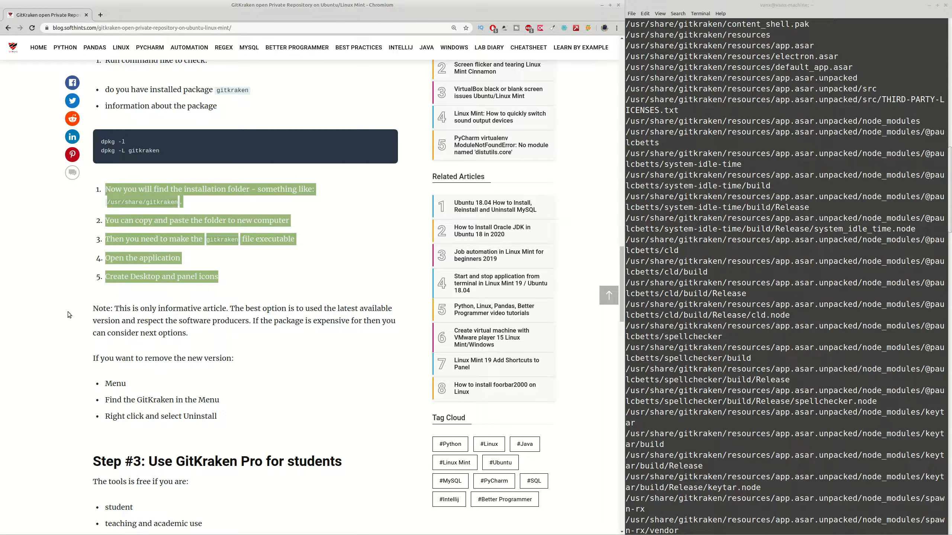
pyautogui.moveTo(80, 331)
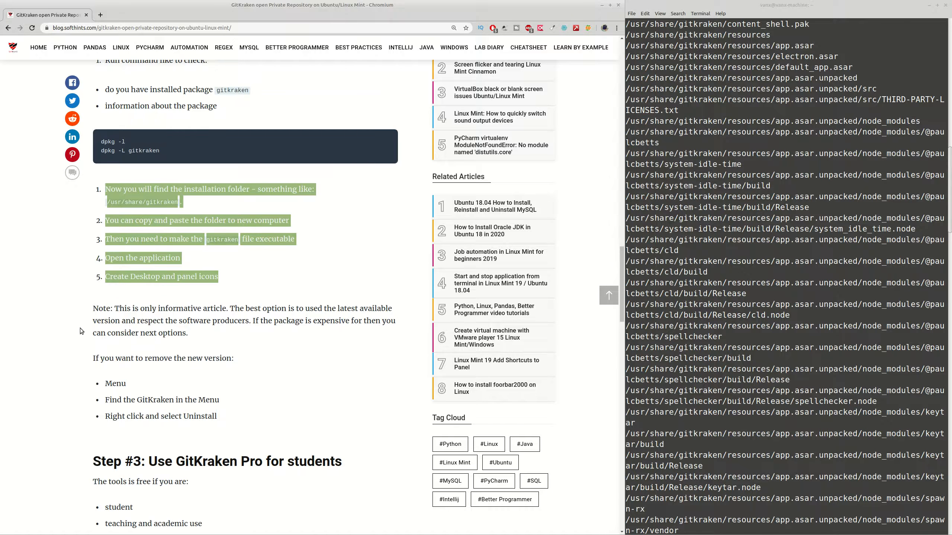
pyautogui.scroll(-3)
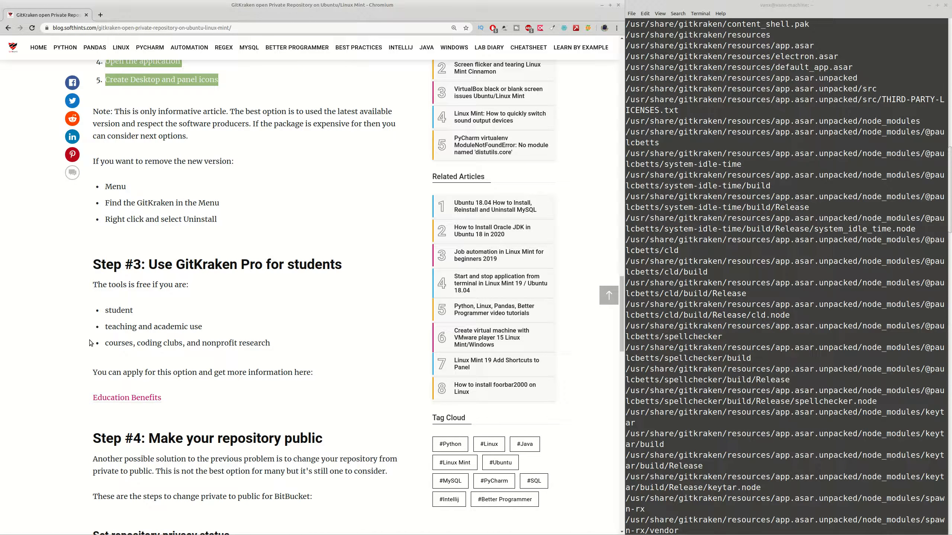
pyautogui.moveTo(120, 415)
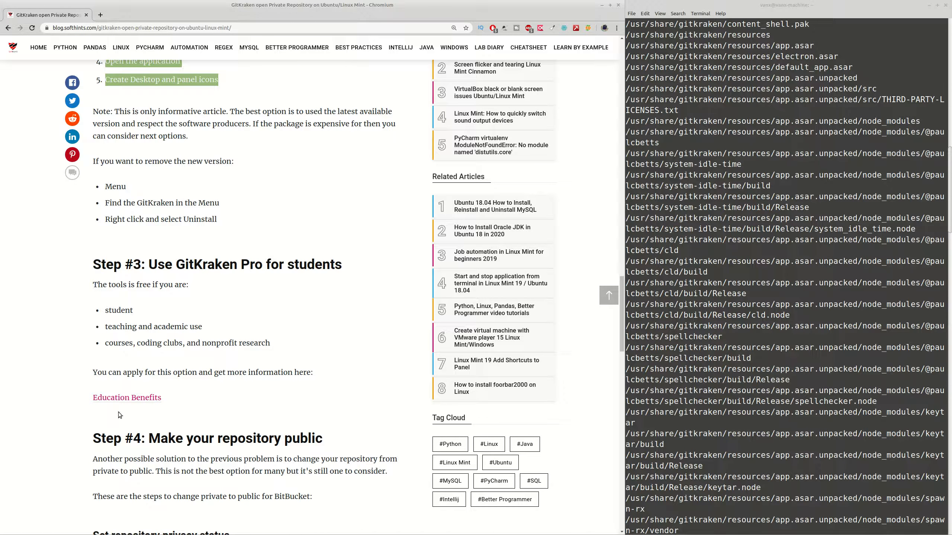
pyautogui.moveTo(194, 262)
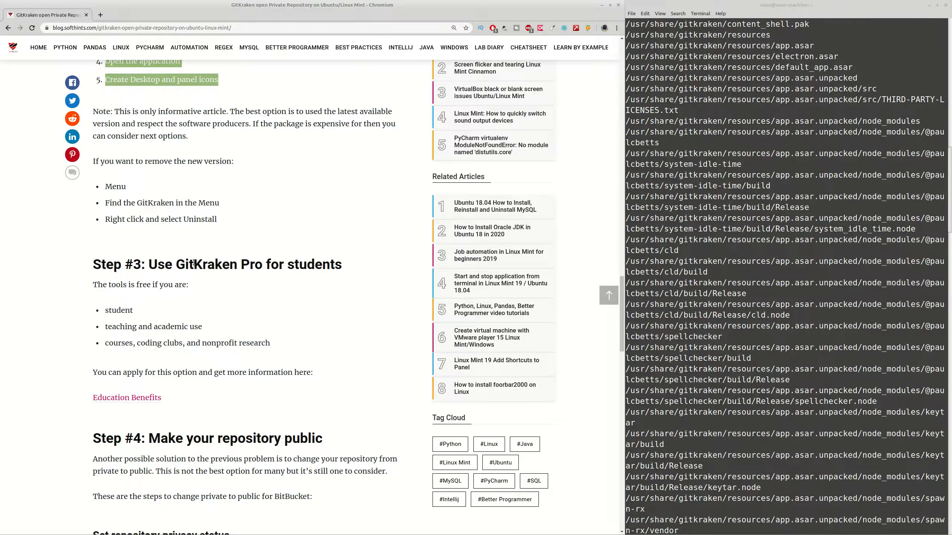
pyautogui.moveTo(127, 398)
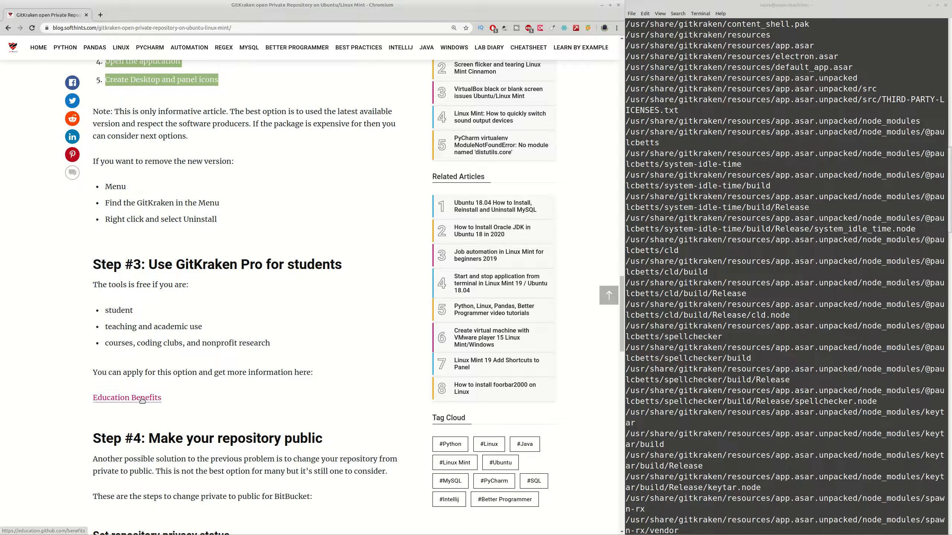
# - View the GitHub Education benefits page in a new tab, then close it to return to the article
pyautogui.click(127, 398)
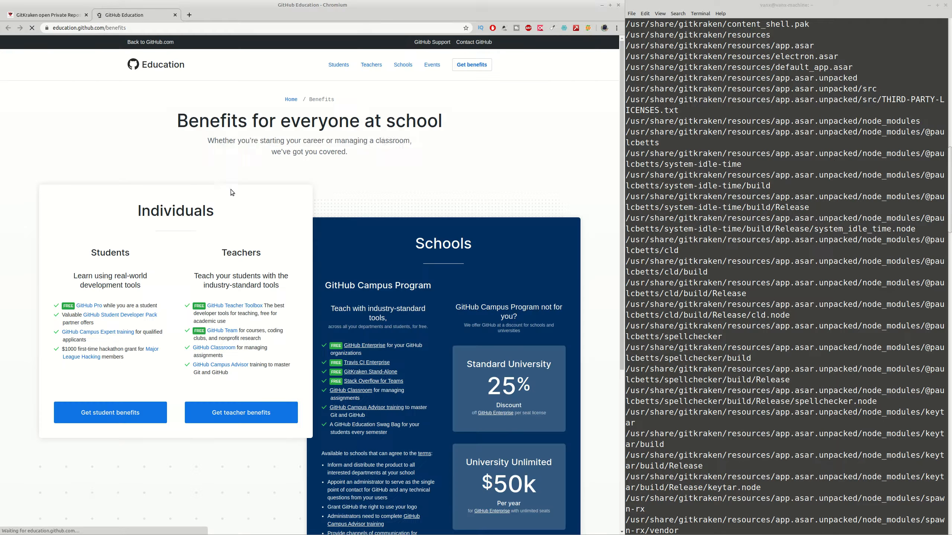
pyautogui.scroll(-3)
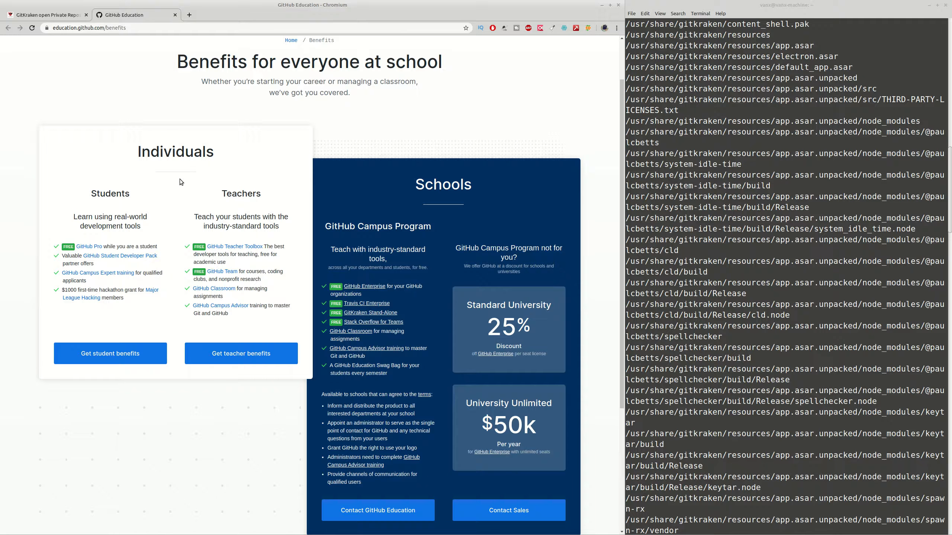
pyautogui.click(48, 15)
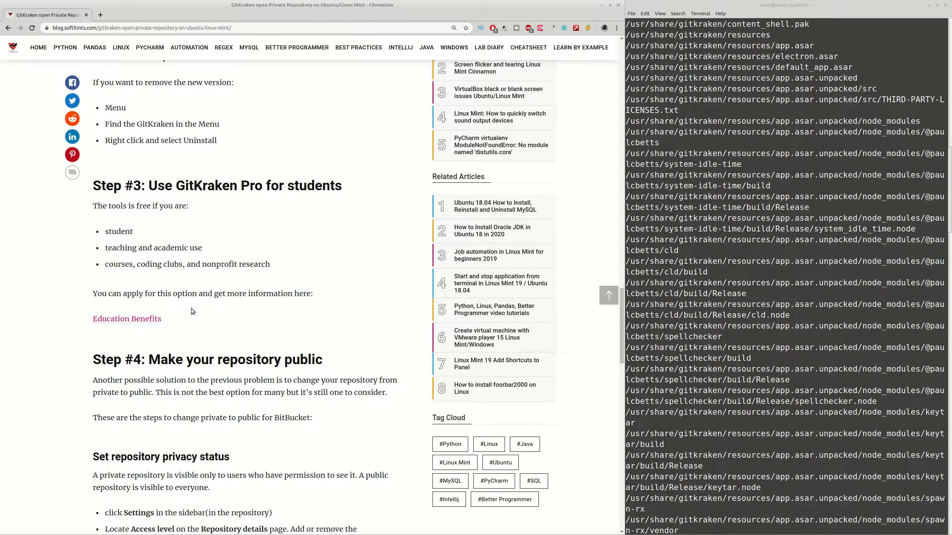
pyautogui.scroll(-3)
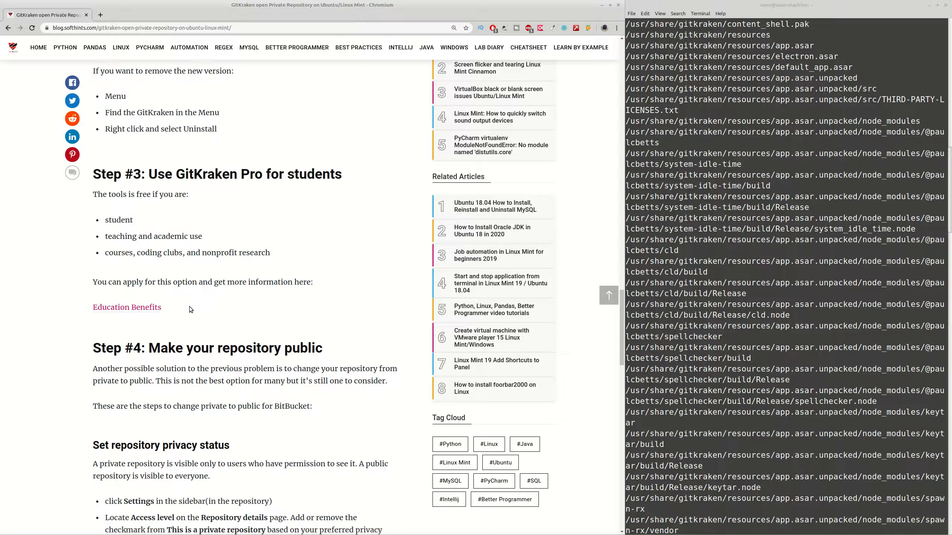
pyautogui.scroll(-3)
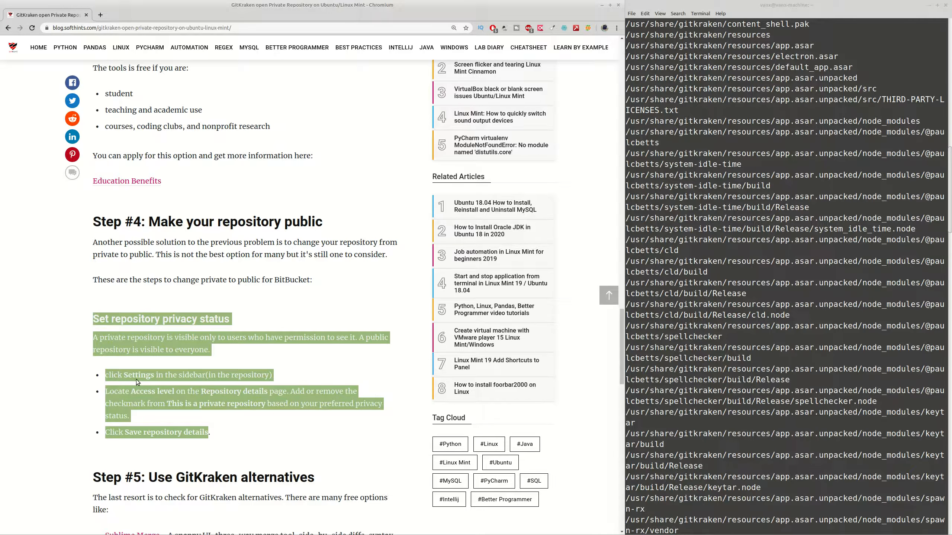
pyautogui.click(230, 399)
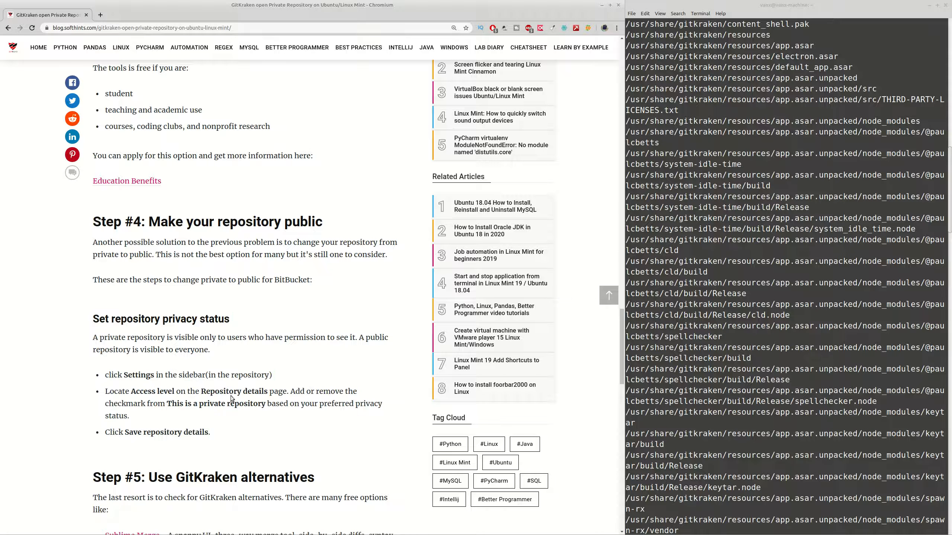
pyautogui.scroll(-3)
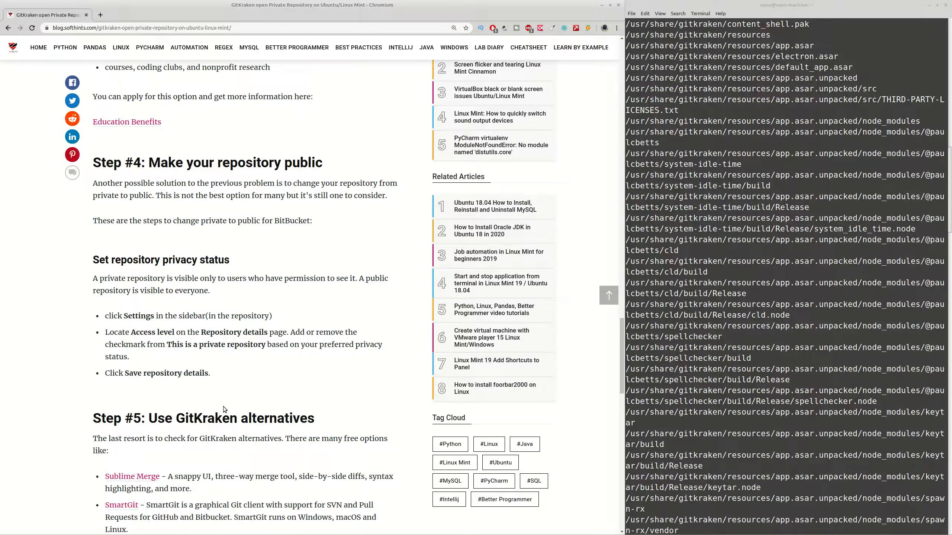
pyautogui.moveTo(223, 400)
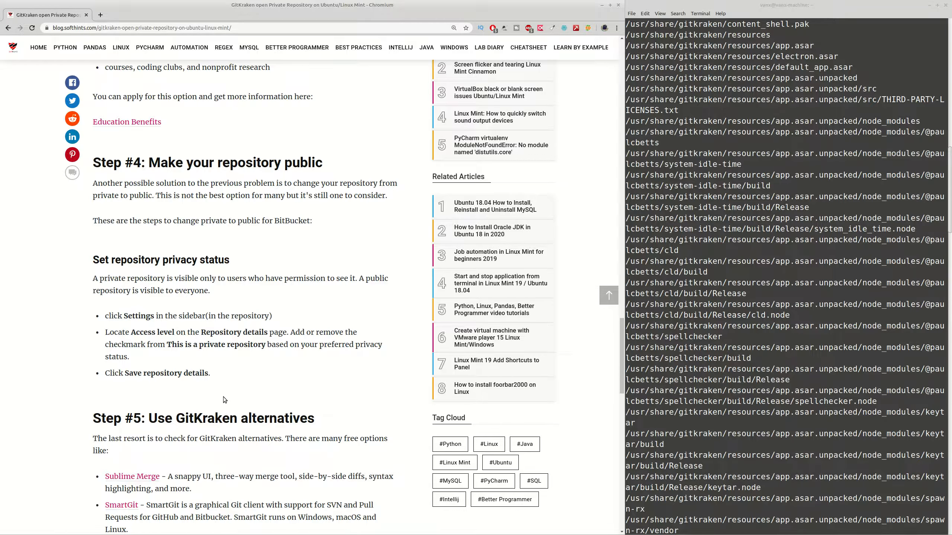
pyautogui.scroll(-3)
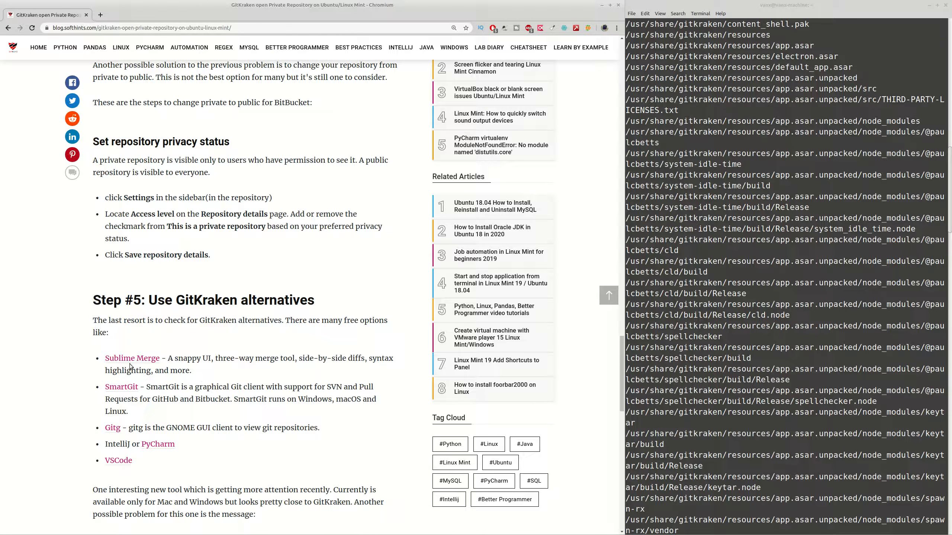
pyautogui.moveTo(132, 359)
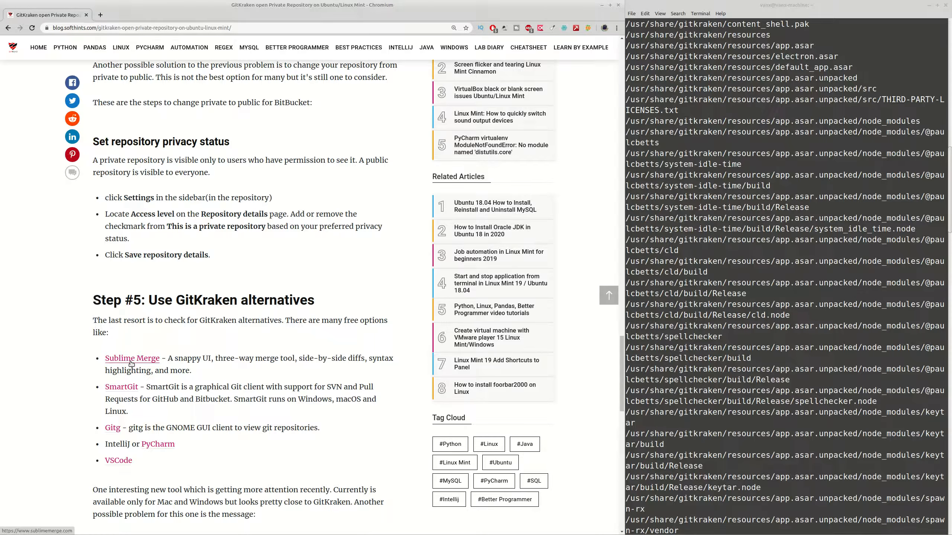
# - Open the Sublime Merge and SmartGit sites in new tabs and continue to the Fork recommendation
pyautogui.click(131, 358)
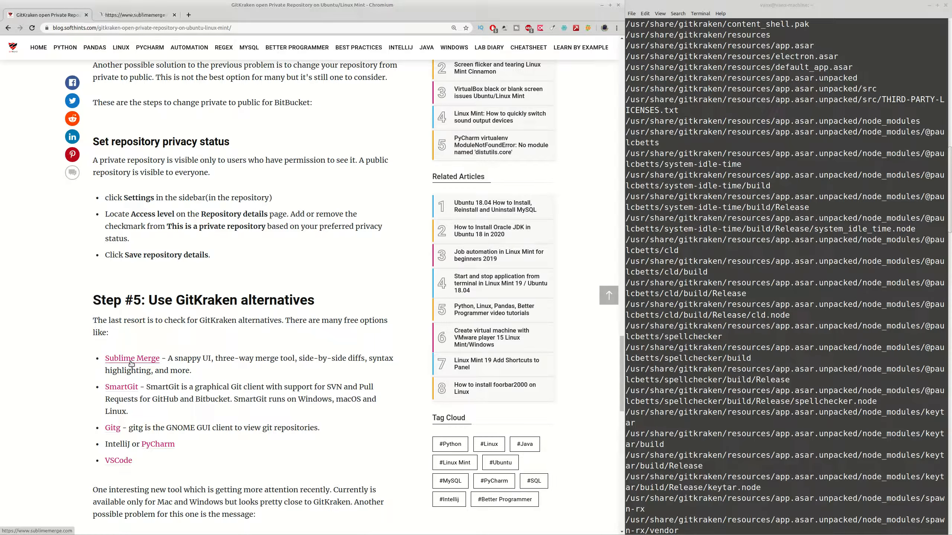
pyautogui.click(131, 359)
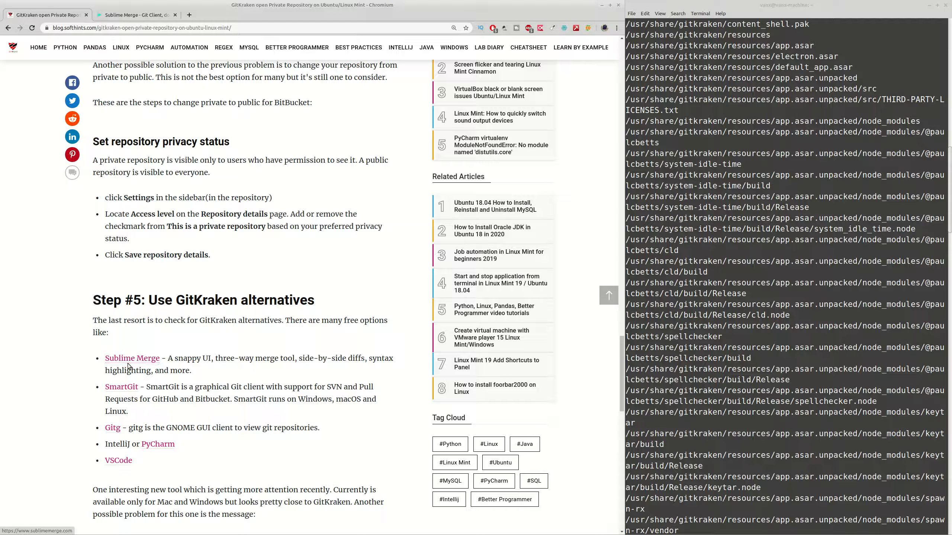
pyautogui.click(121, 387)
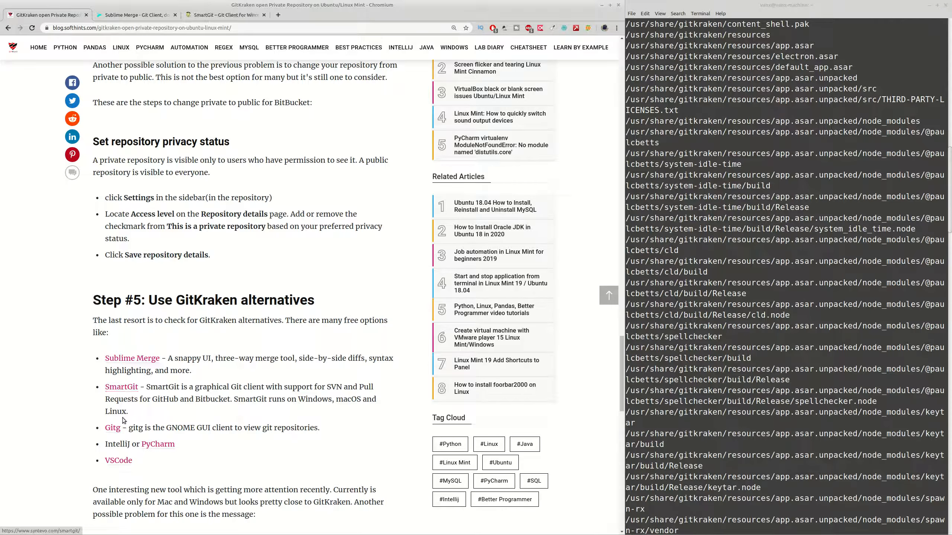
pyautogui.moveTo(157, 444)
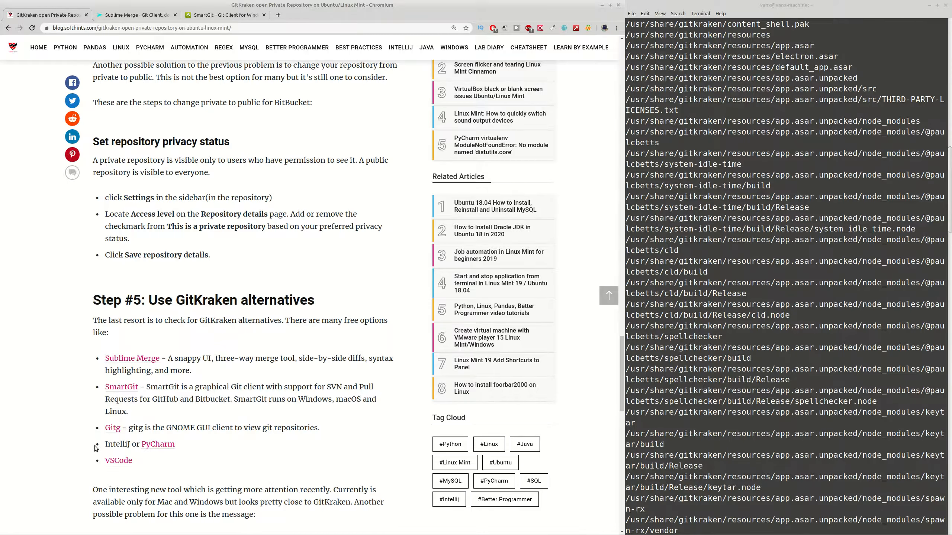
pyautogui.scroll(-3)
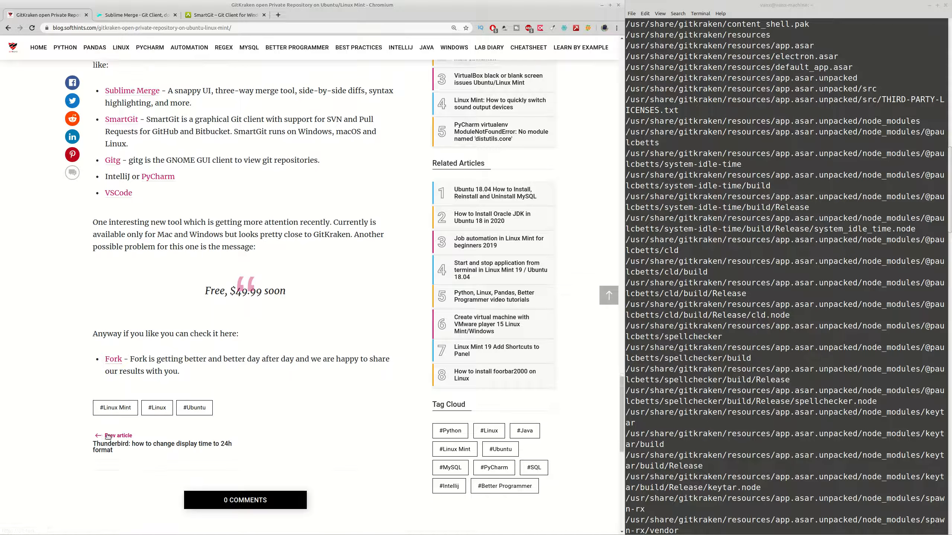
pyautogui.scroll(-3)
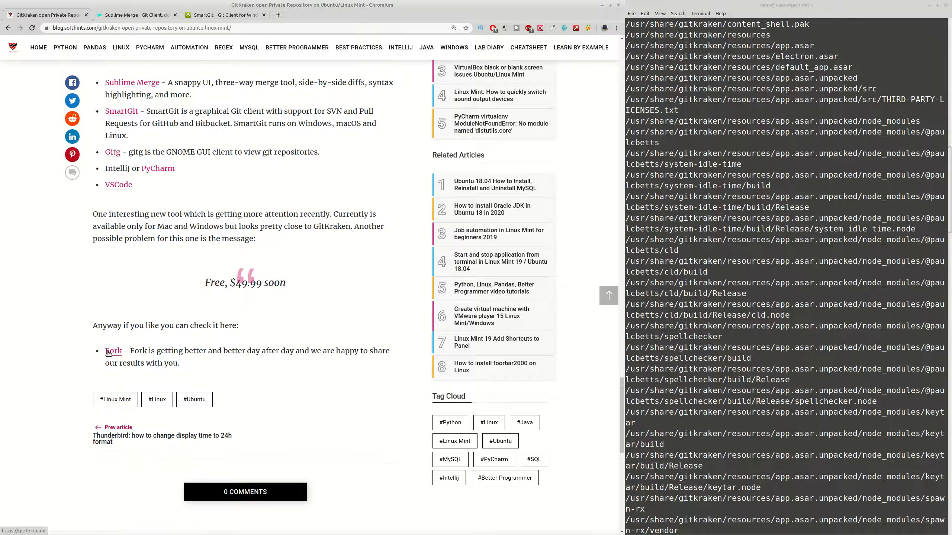
# - Open the Fork git client website (git-fork.com) in a new tab
pyautogui.click(114, 351)
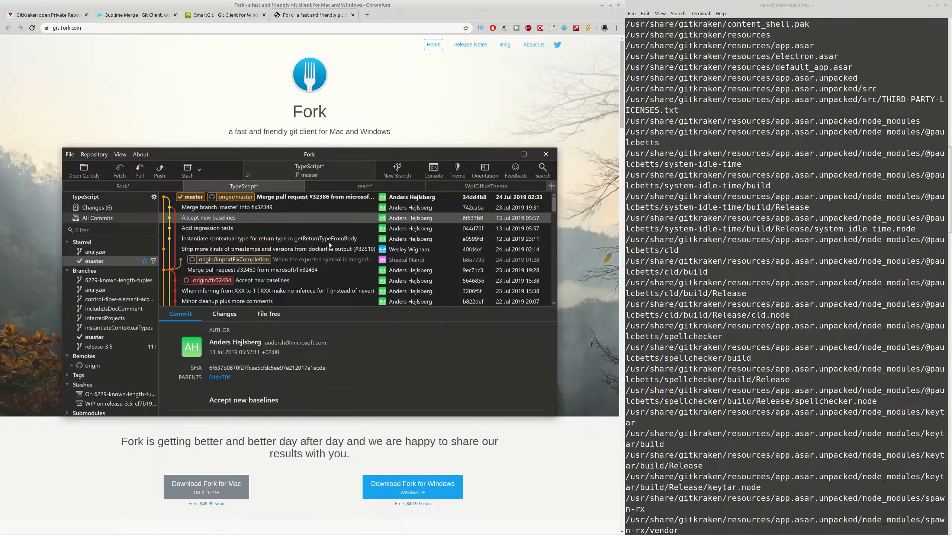
pyautogui.moveTo(278, 434)
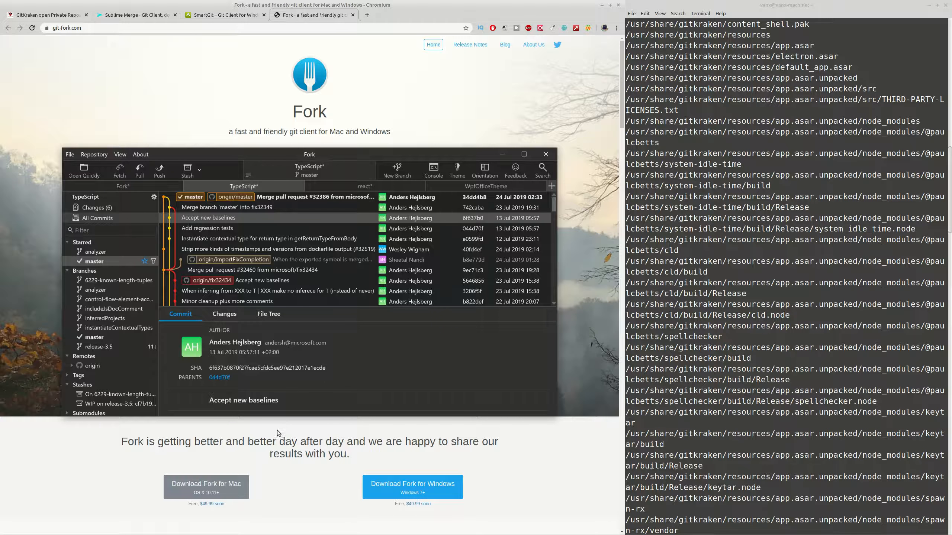
pyautogui.moveTo(283, 481)
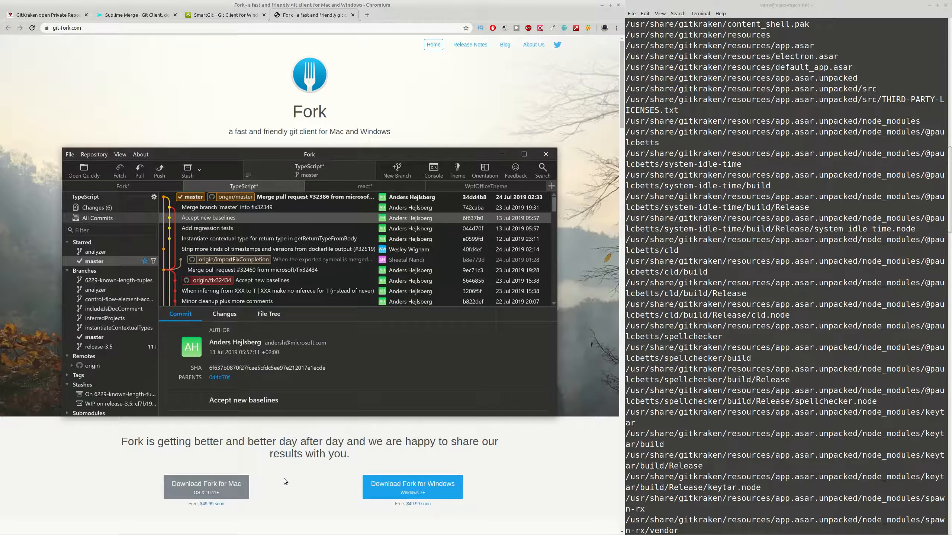
pyautogui.moveTo(313, 351)
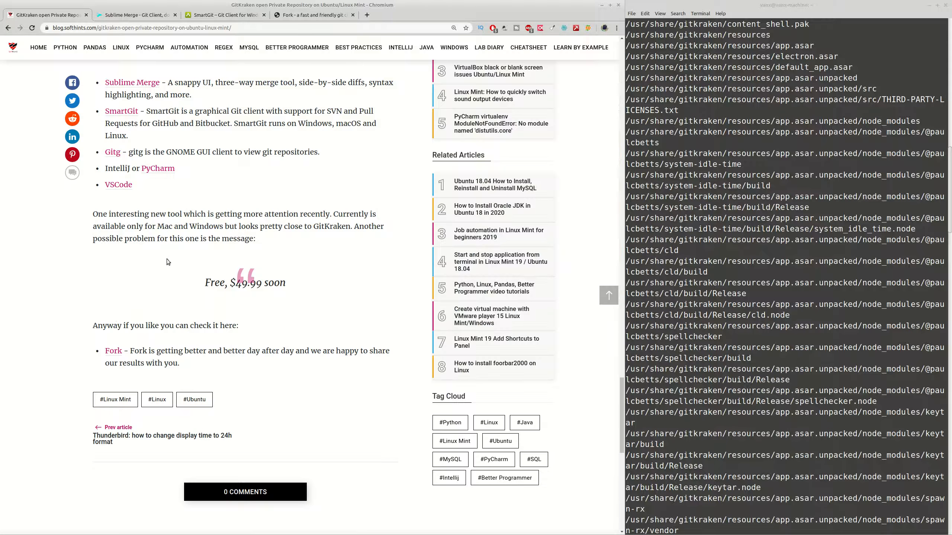
pyautogui.scroll(3)
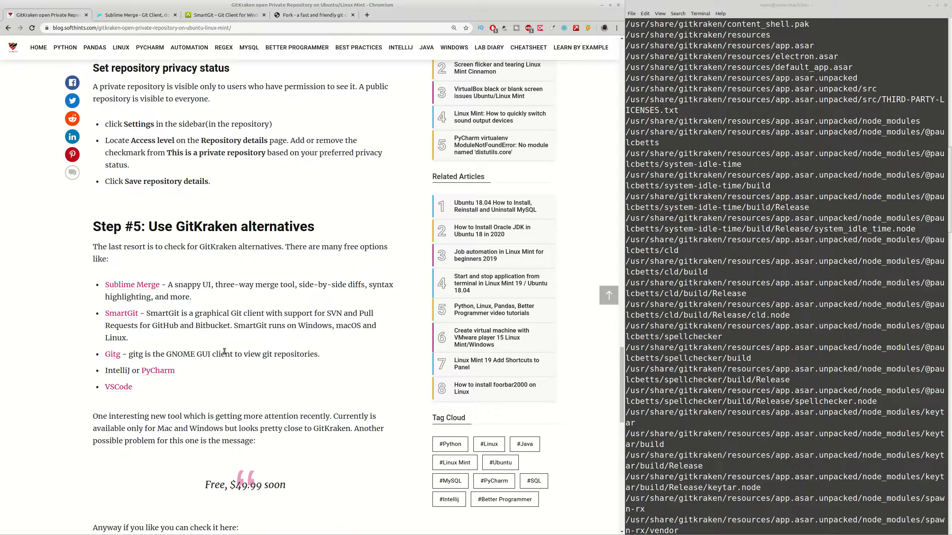
pyautogui.scroll(3)
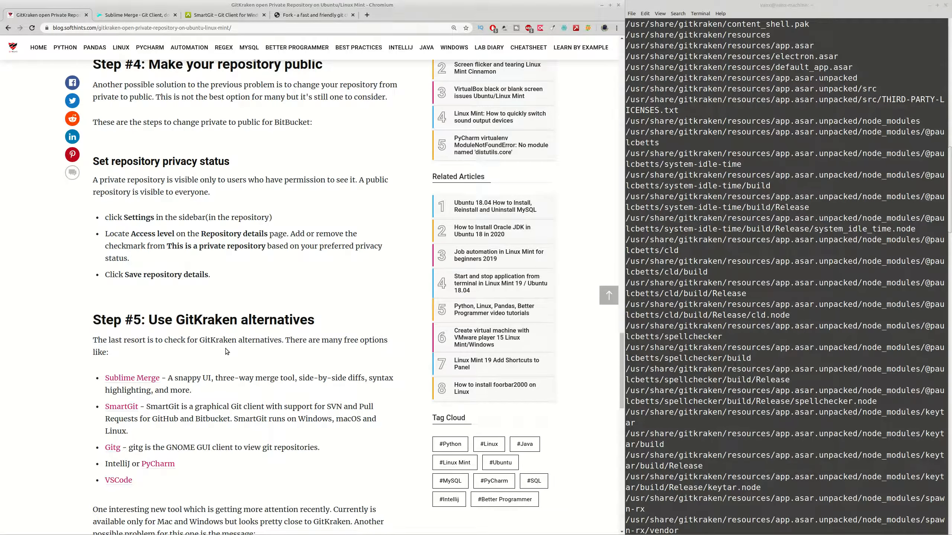
pyautogui.scroll(3)
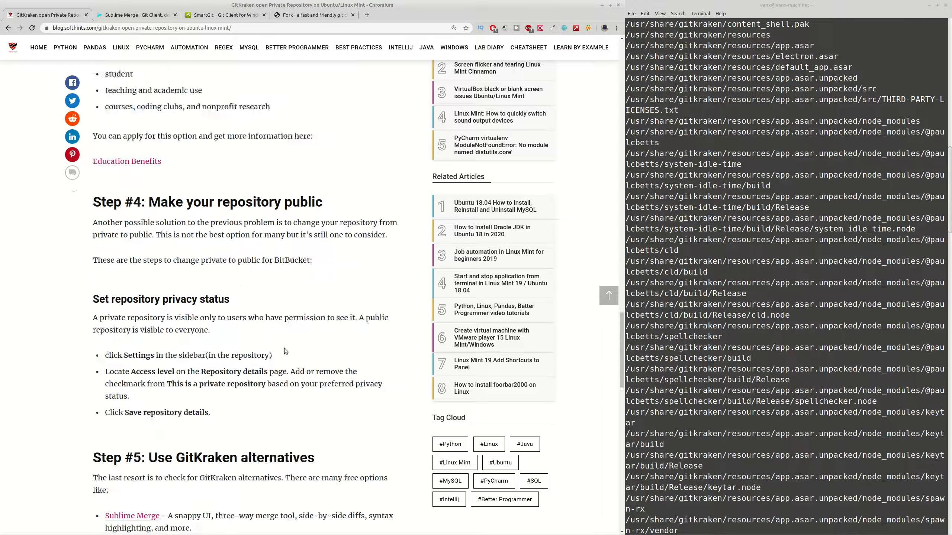
pyautogui.scroll(3)
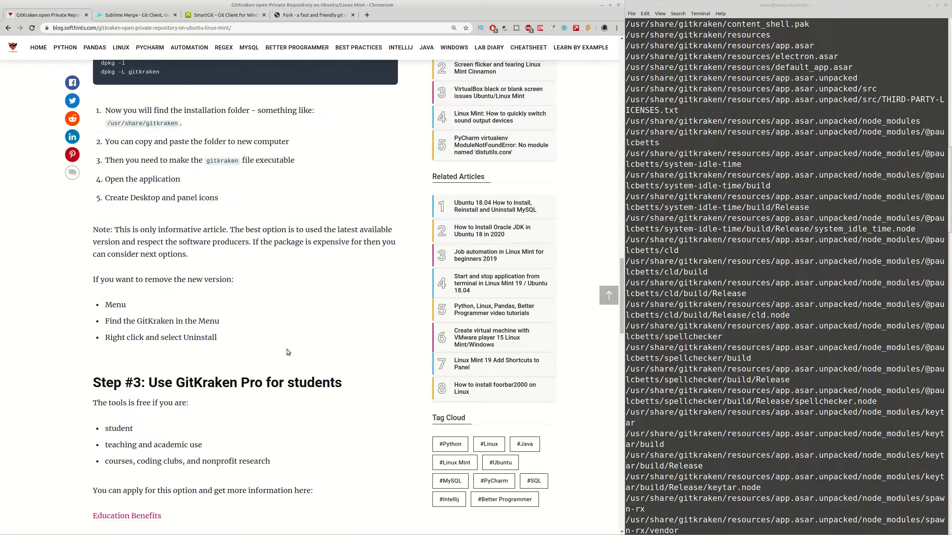